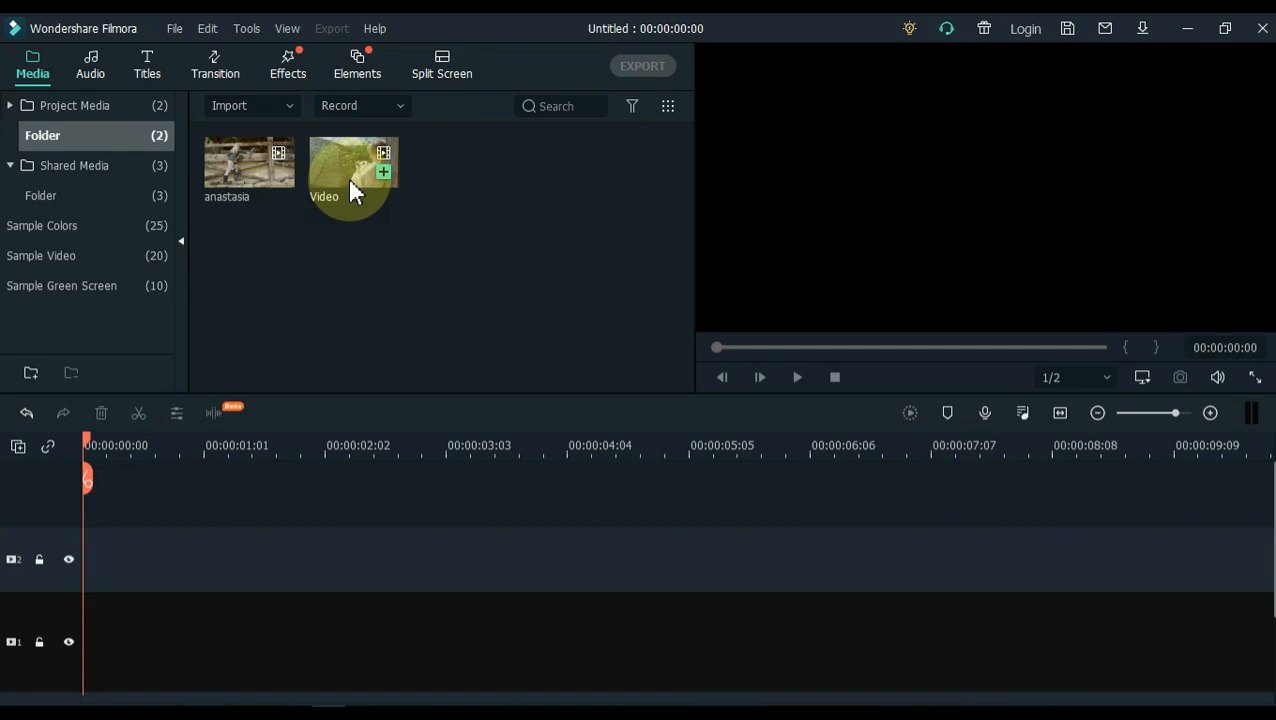
# Step: Put the Video clip on track 1, match the project to 1920 x 1080 30fps, and fit the timeline
pyautogui.moveTo(353, 165); pyautogui.dragTo(90, 640)
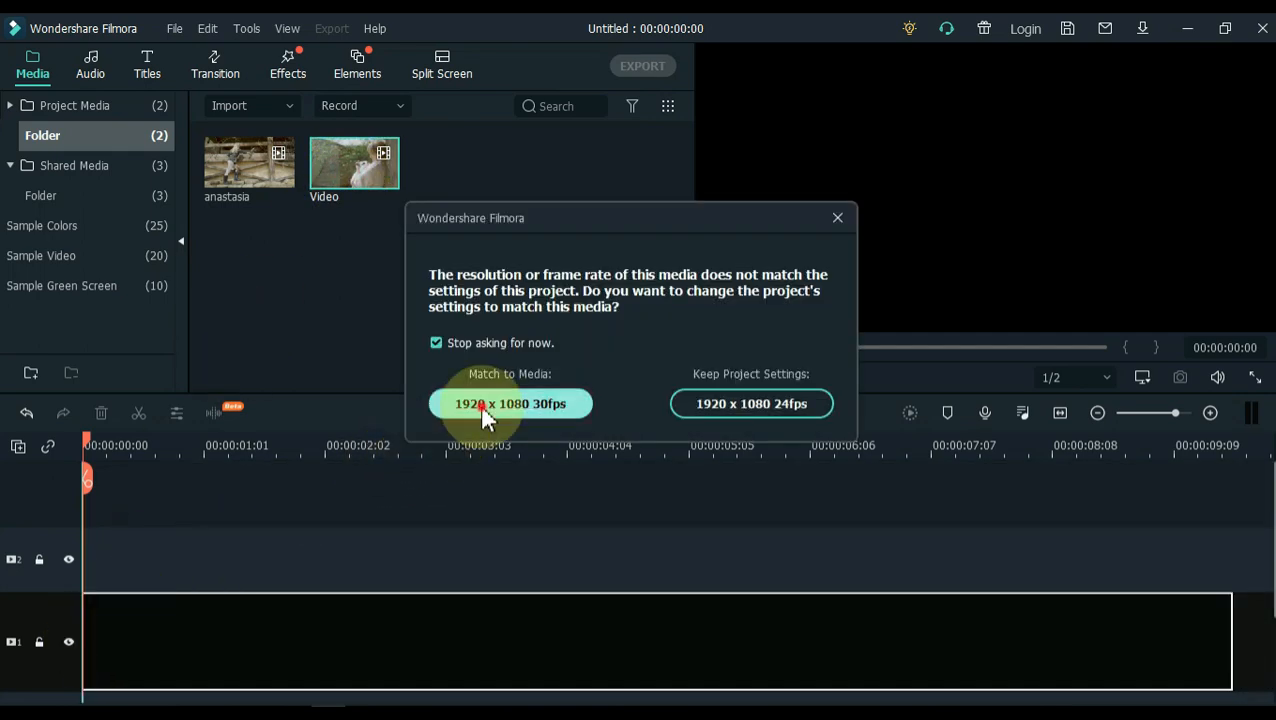
pyautogui.click(509, 403)
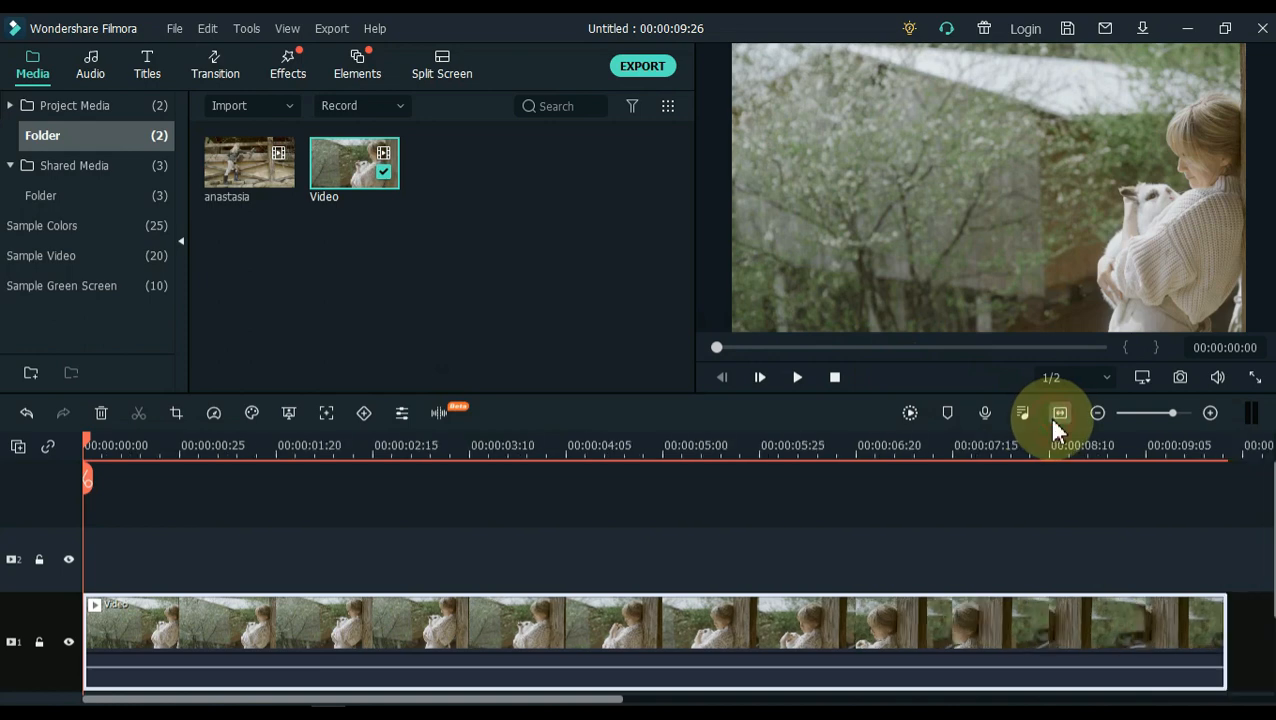
pyautogui.click(797, 377)
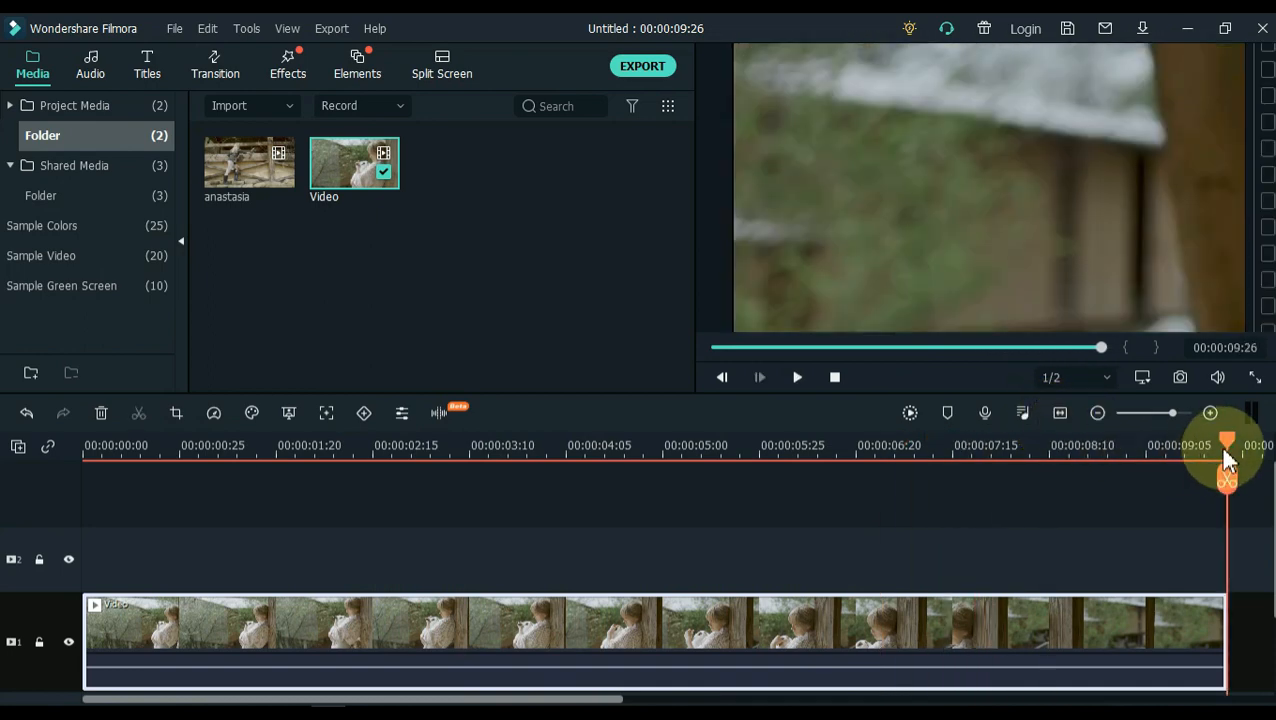
# Step: Scrub the playhead back to about 00:00:04:10 and show the Sample Colors library
pyautogui.moveTo(1227, 456); pyautogui.dragTo(940, 456)
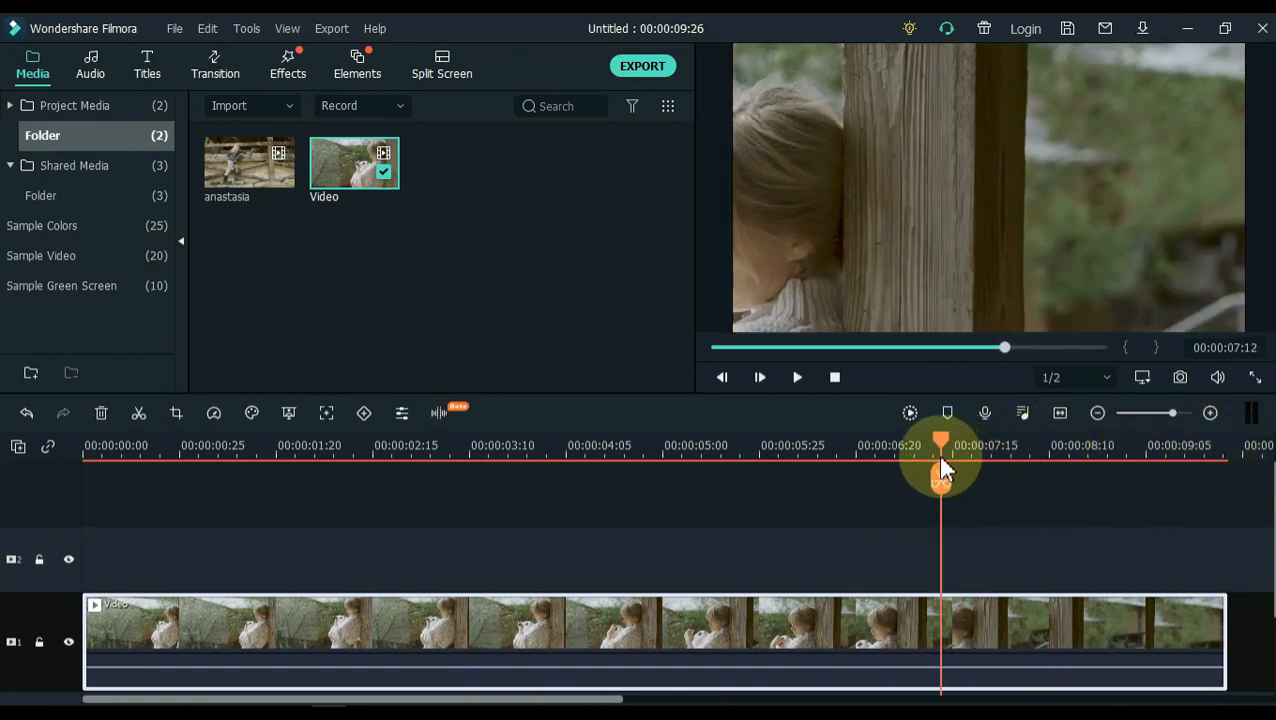
pyautogui.moveTo(940, 475); pyautogui.dragTo(608, 475)
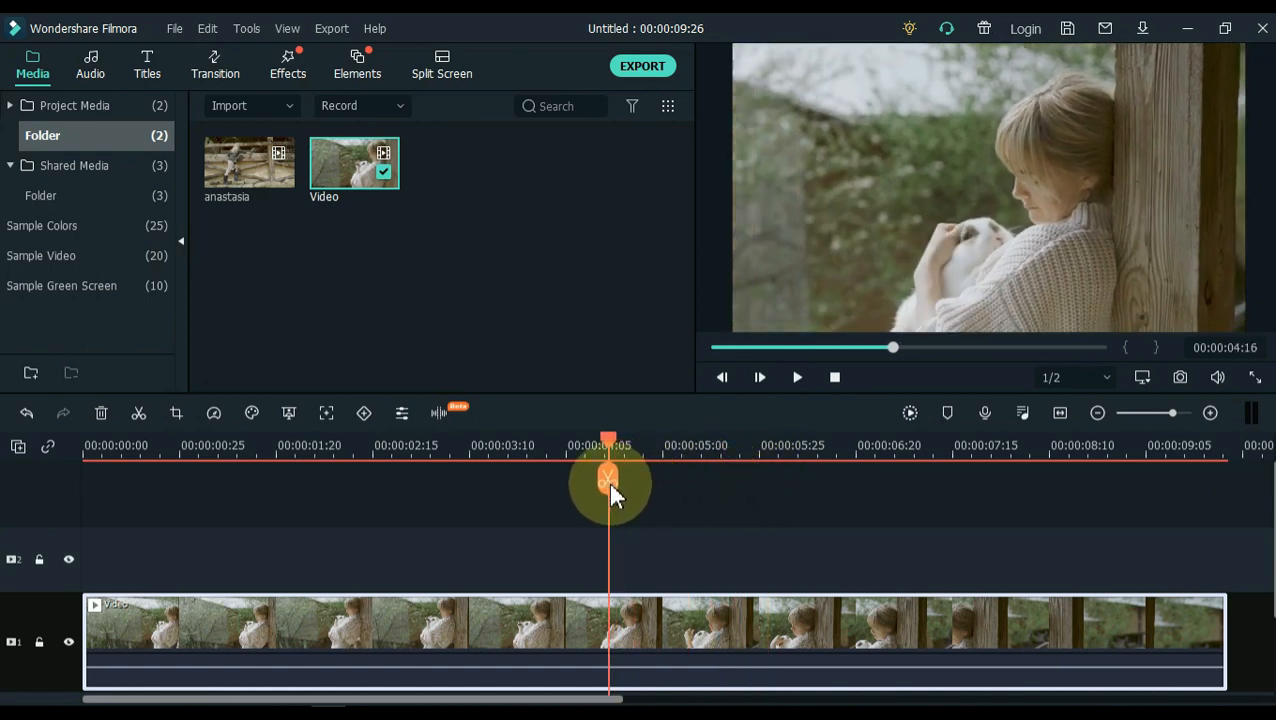
pyautogui.moveTo(608, 478); pyautogui.dragTo(597, 478)
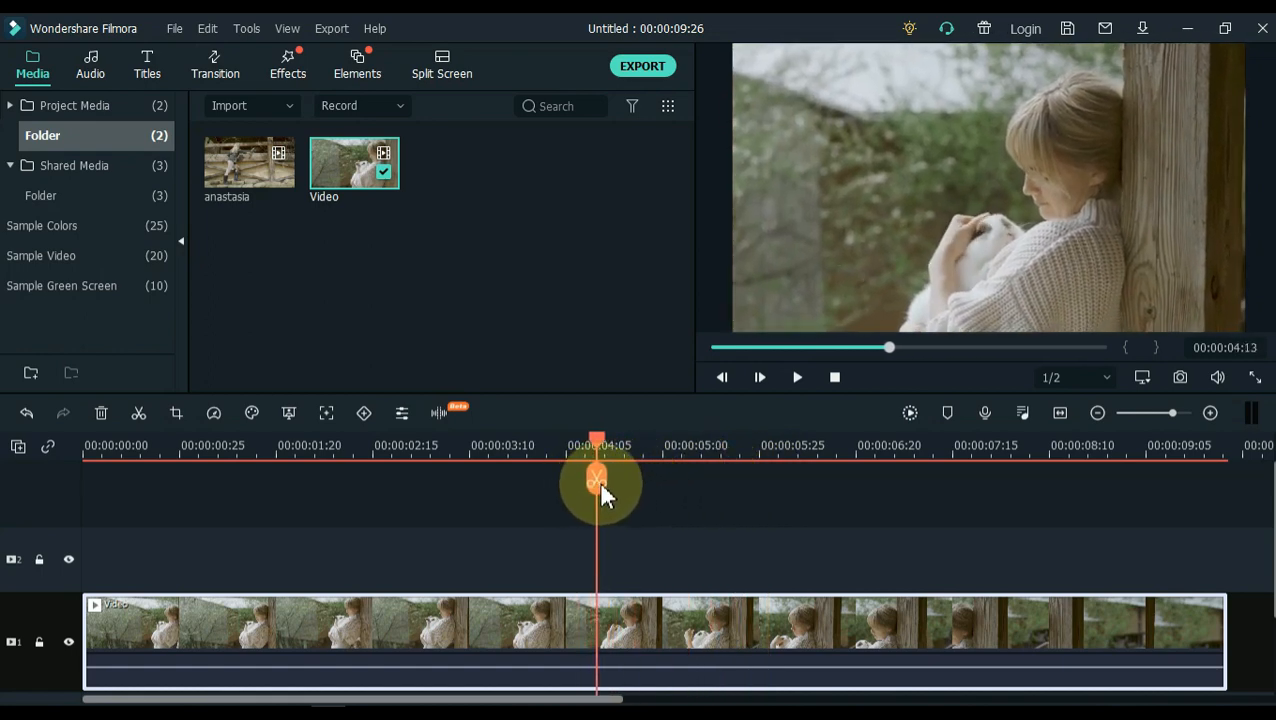
pyautogui.moveTo(597, 478); pyautogui.dragTo(582, 478)
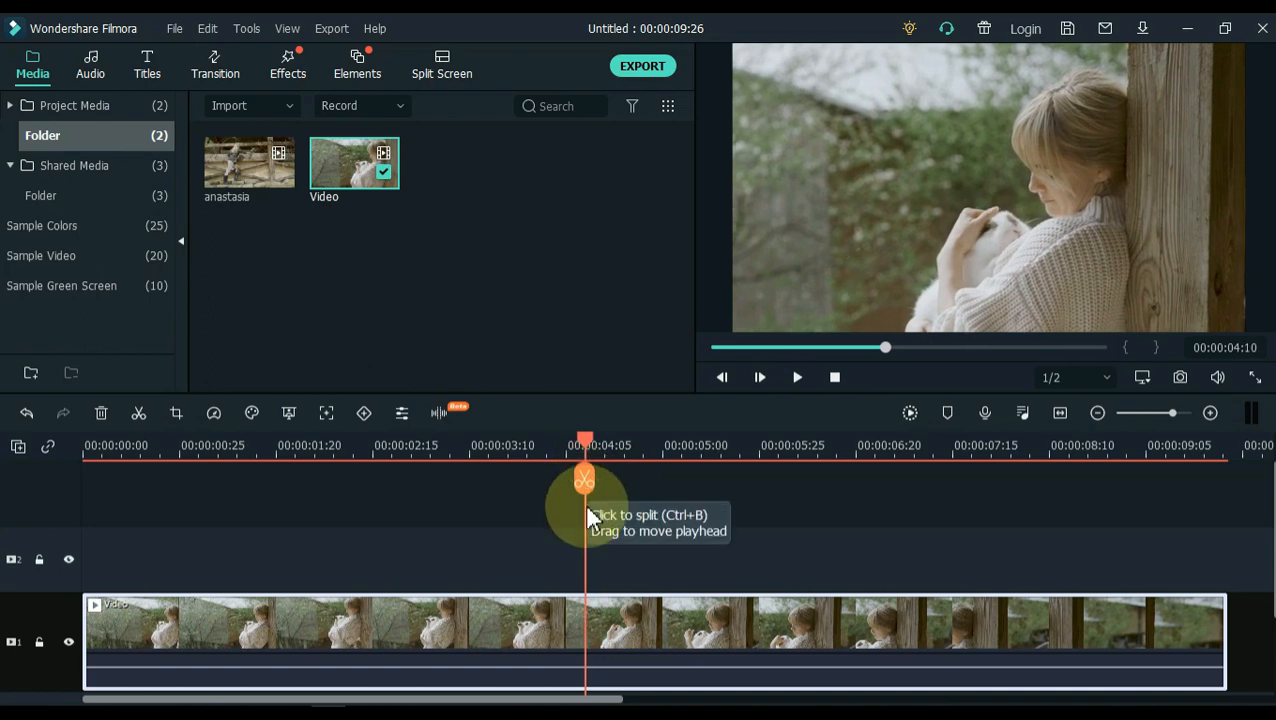
pyautogui.click(47, 225)
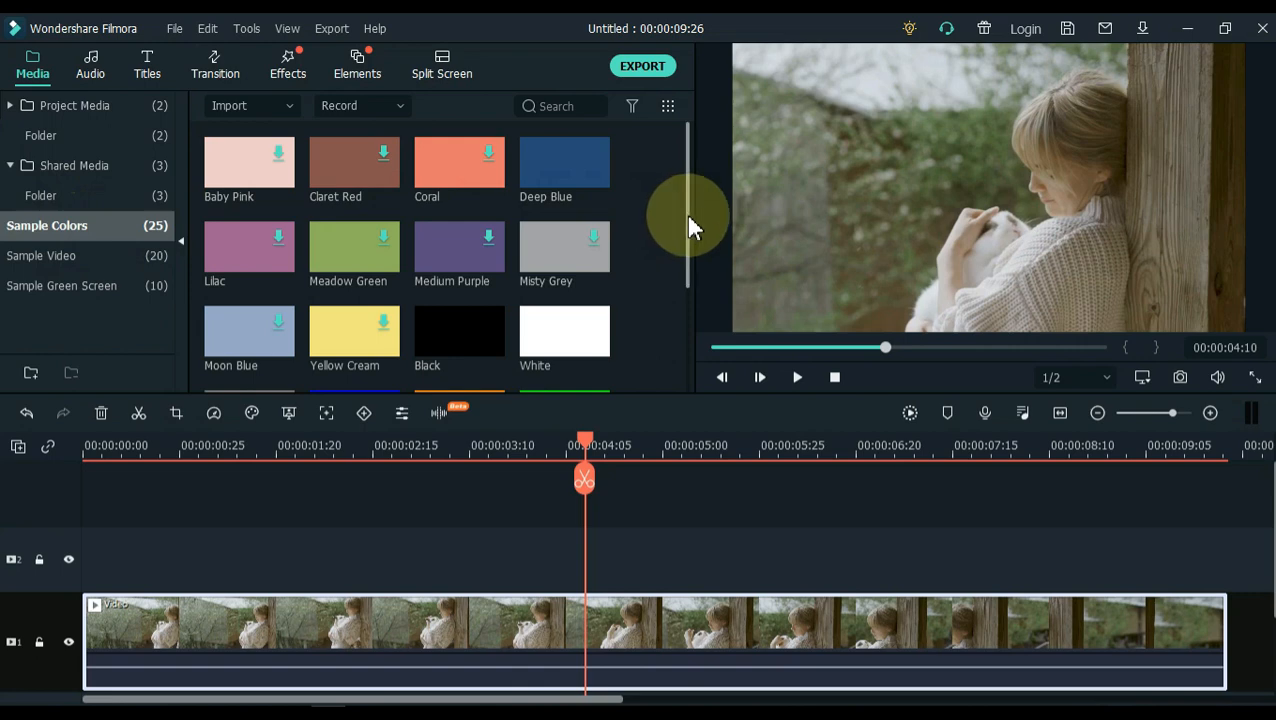
# Step: Place the Green colour clip on track 2 at 4 seconds and trim it to the video's end
pyautogui.scroll(-3)
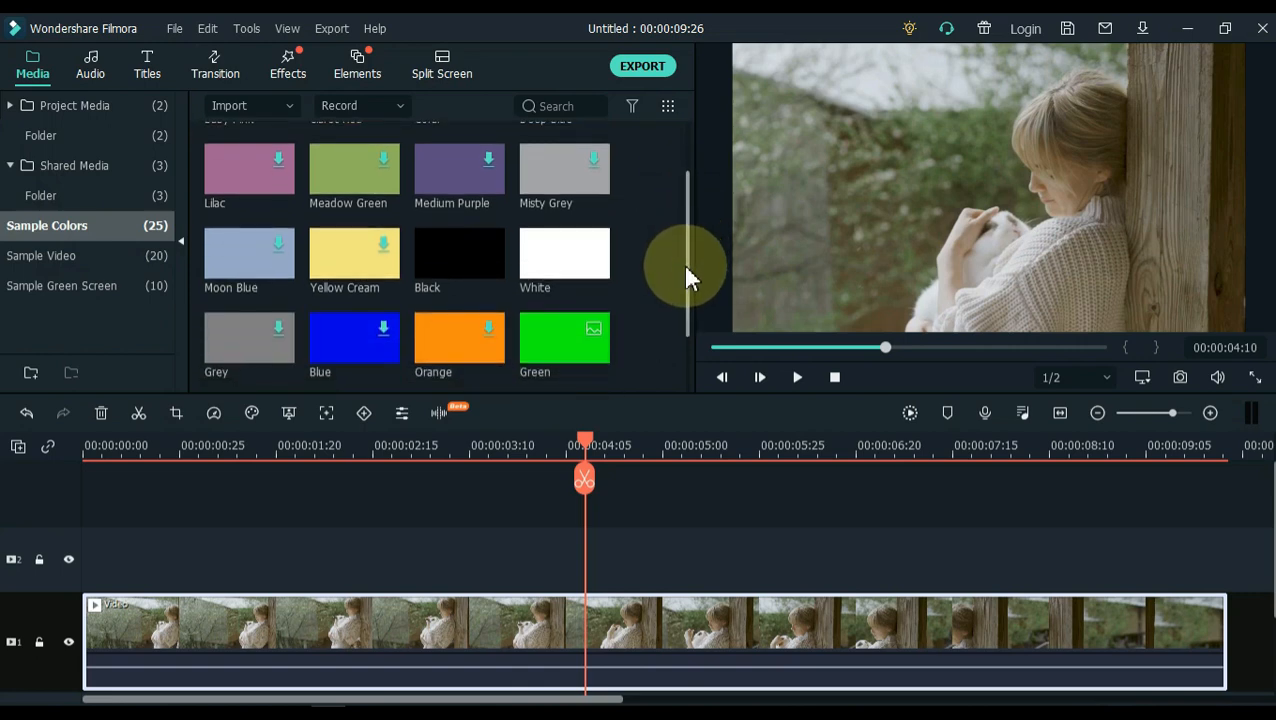
pyautogui.moveTo(564, 337); pyautogui.dragTo(600, 557)
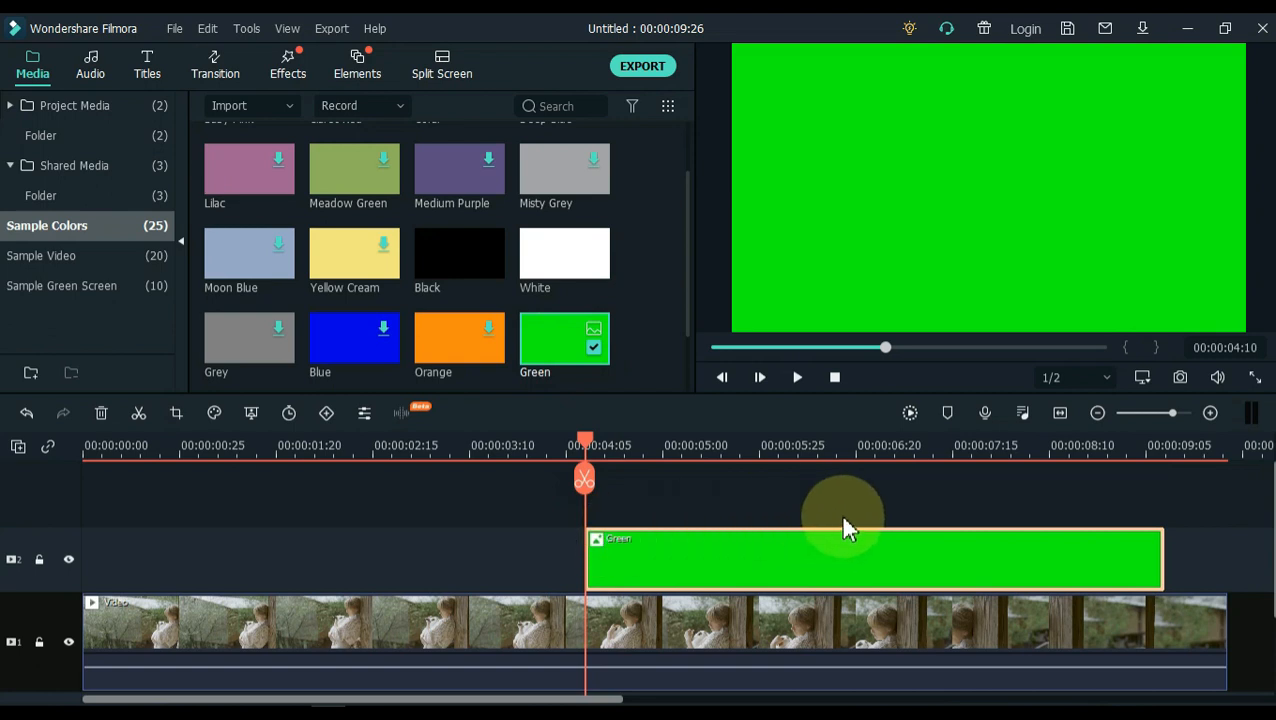
pyautogui.moveTo(1170, 550)
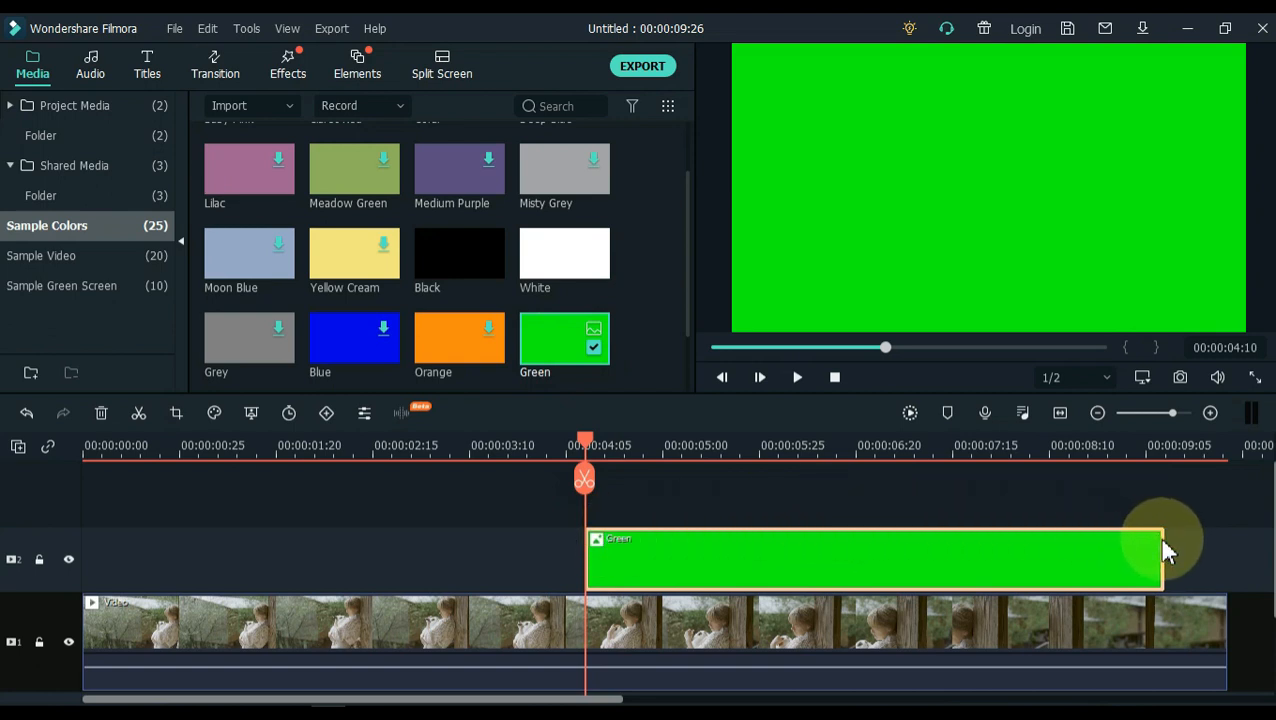
pyautogui.moveTo(1160, 555); pyautogui.dragTo(1210, 545)
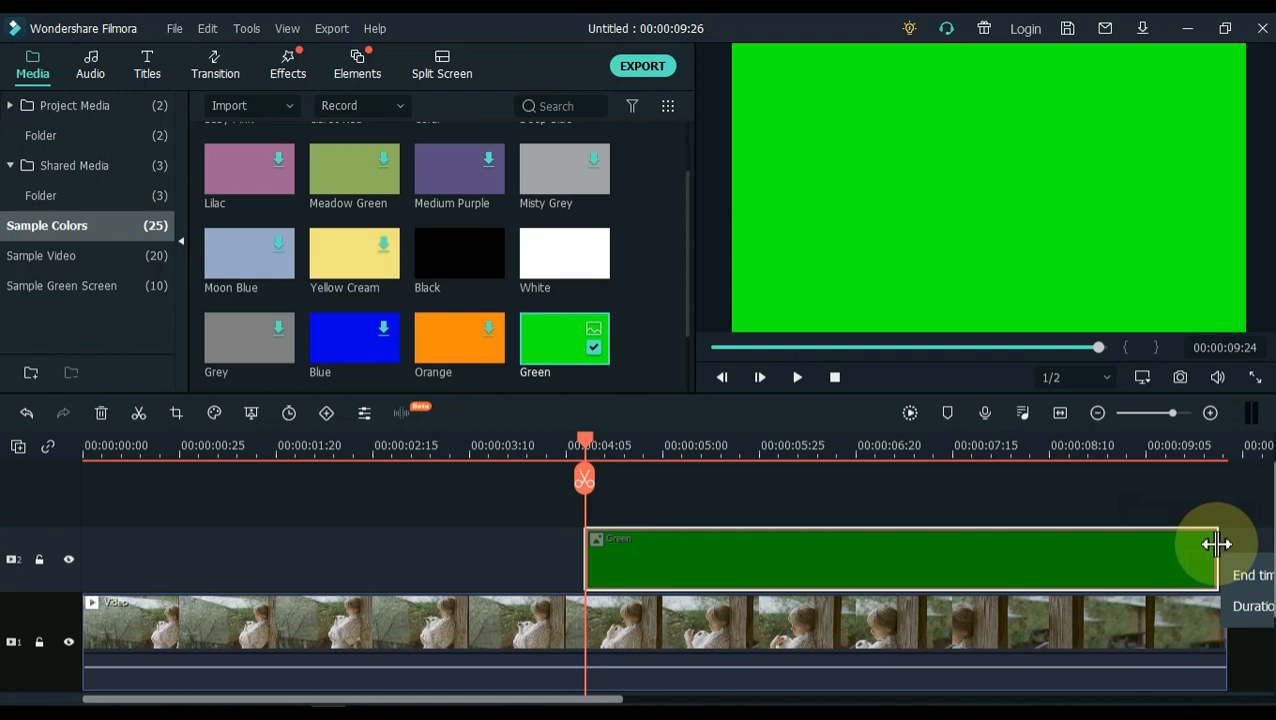
pyautogui.moveTo(1210, 558); pyautogui.dragTo(1225, 558)
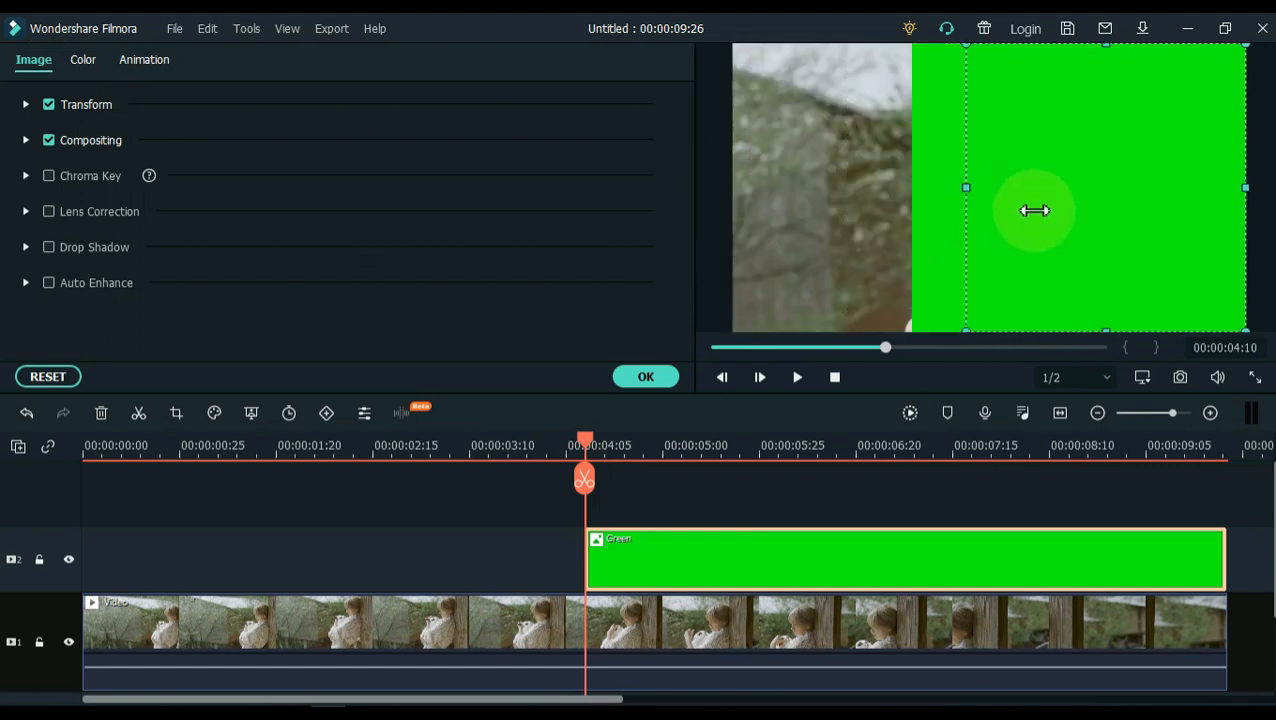
# Step: Drag the green layer's left handle to the frame's right edge and show its animation presets
pyautogui.moveTo(965, 187); pyautogui.dragTo(1245, 208)
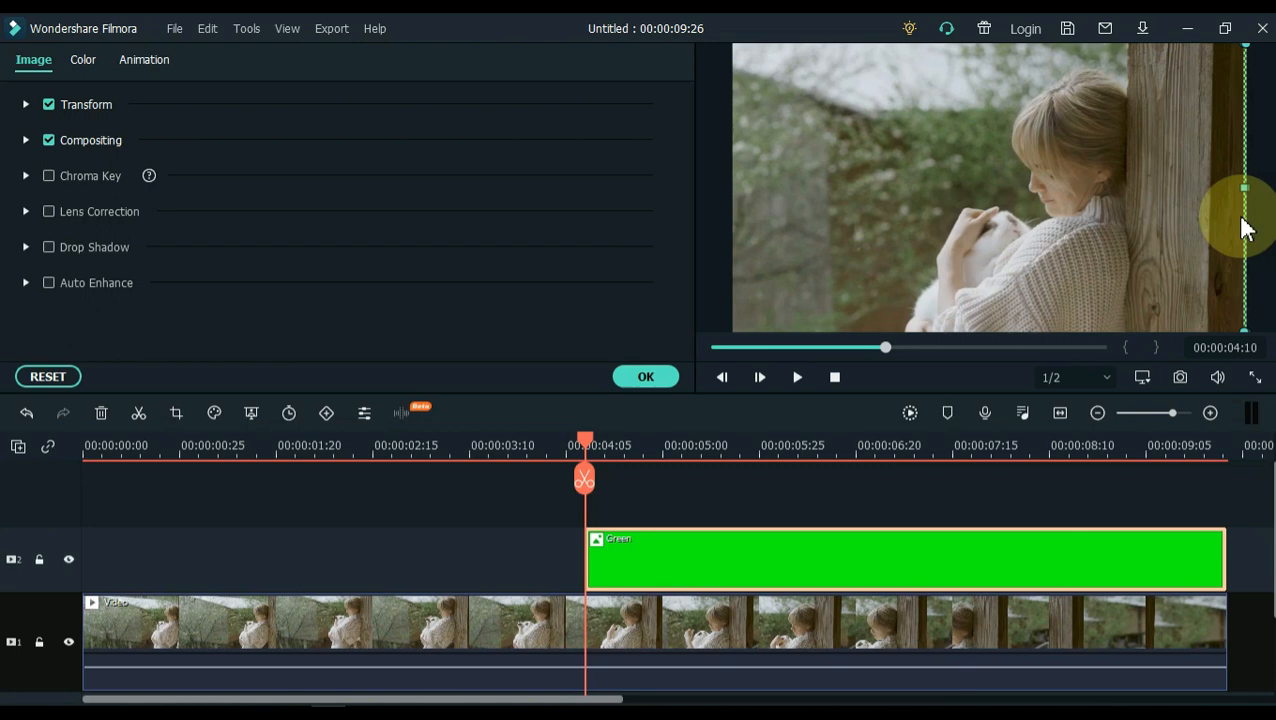
pyautogui.moveTo(388, 145)
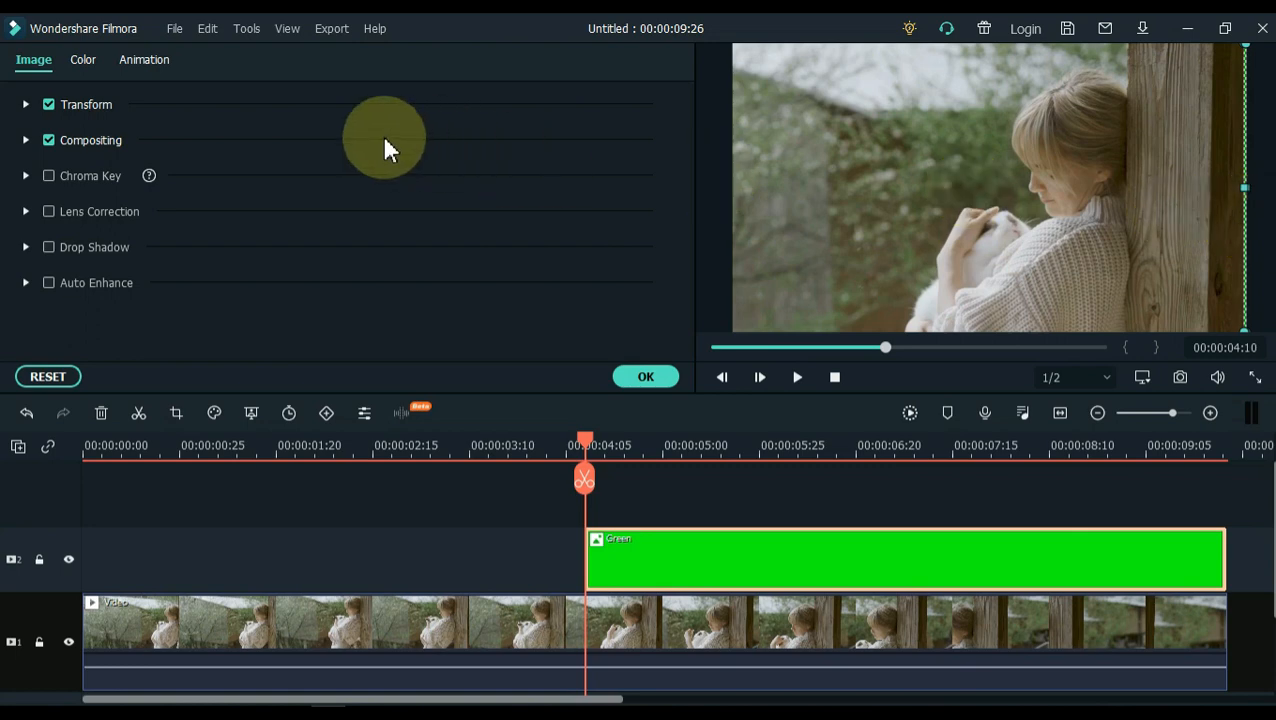
pyautogui.click(144, 59)
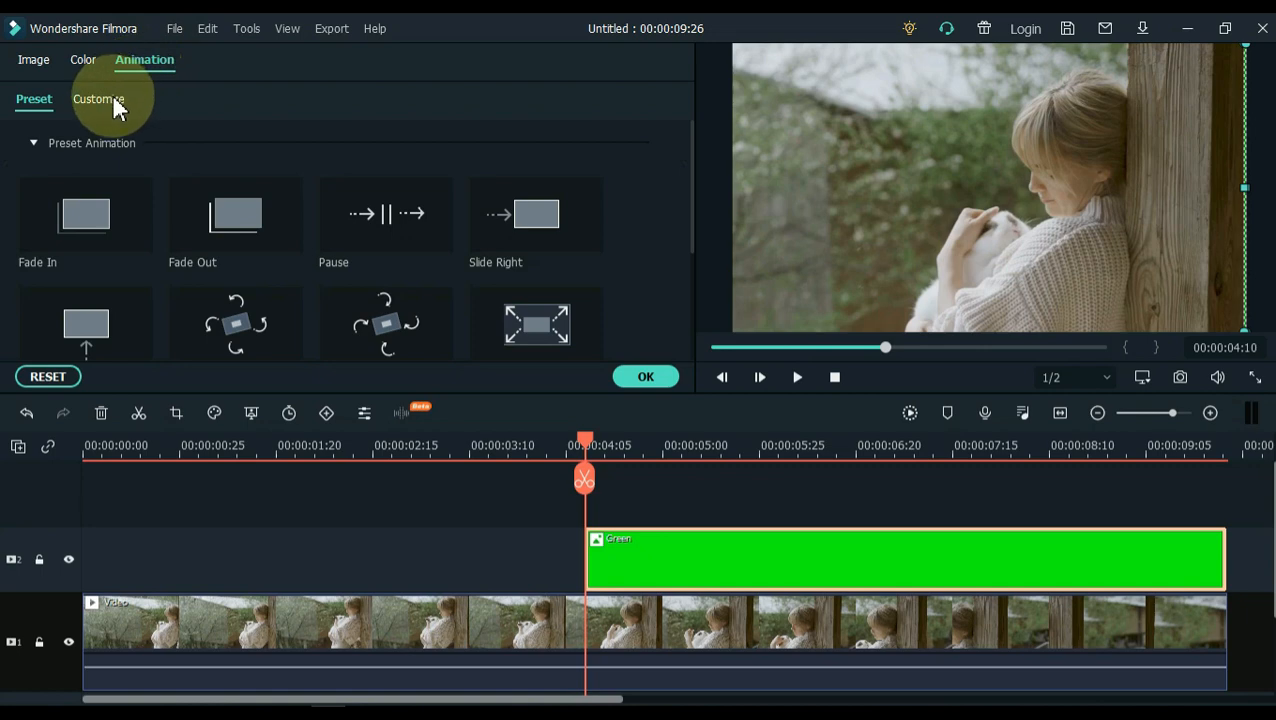
# Step: Add custom keyframes at 400% scale sliding the green strip left to the pillar by 6 seconds
pyautogui.click(98, 99)
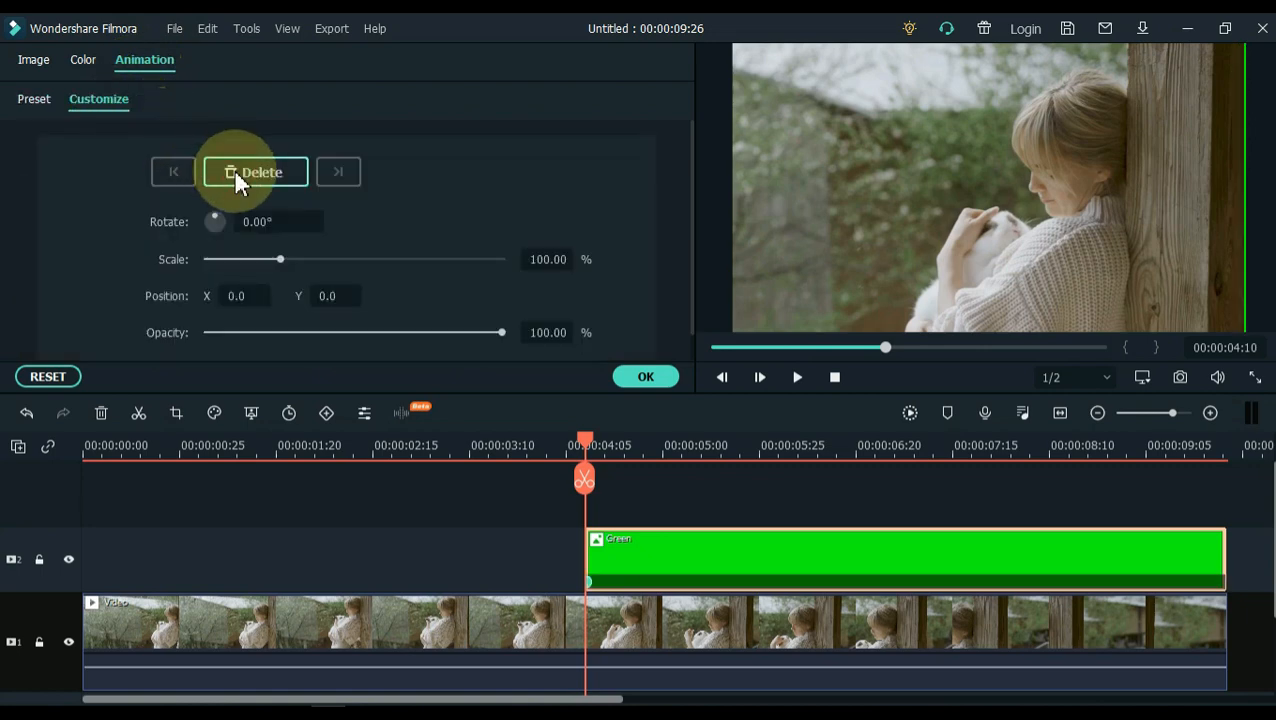
pyautogui.moveTo(585, 445)
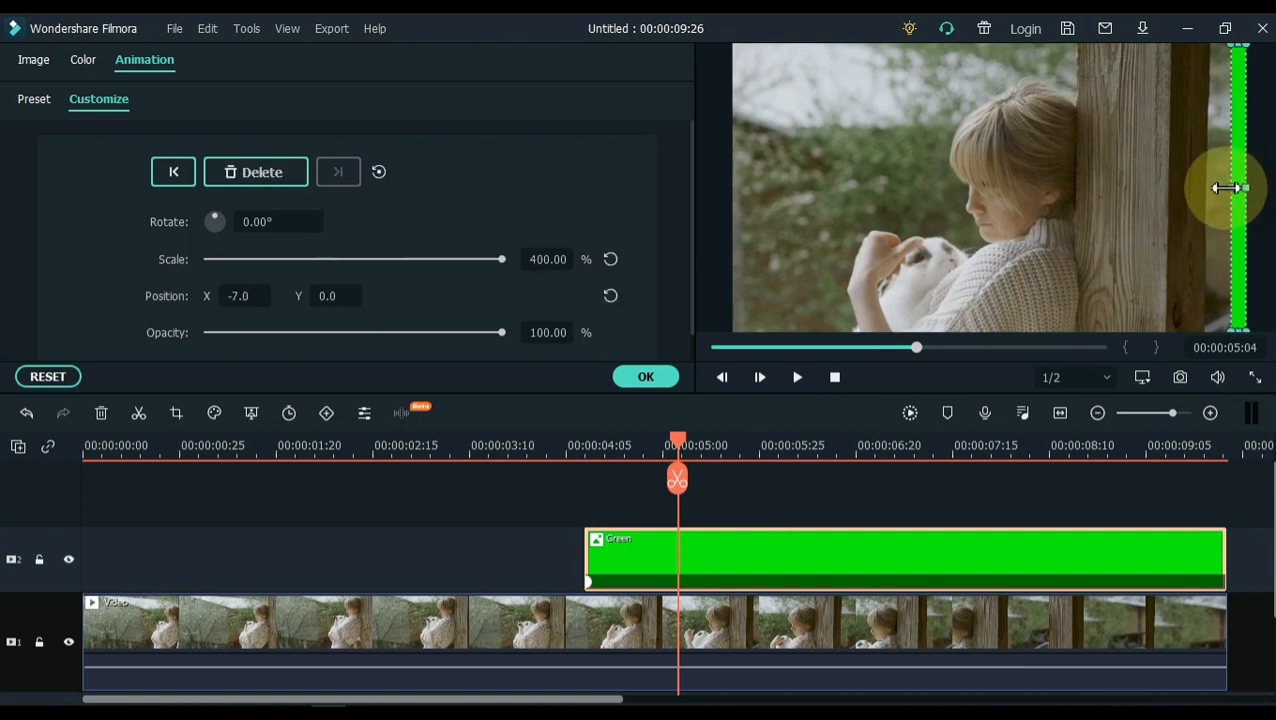
pyautogui.moveTo(1225, 188); pyautogui.dragTo(1205, 190)
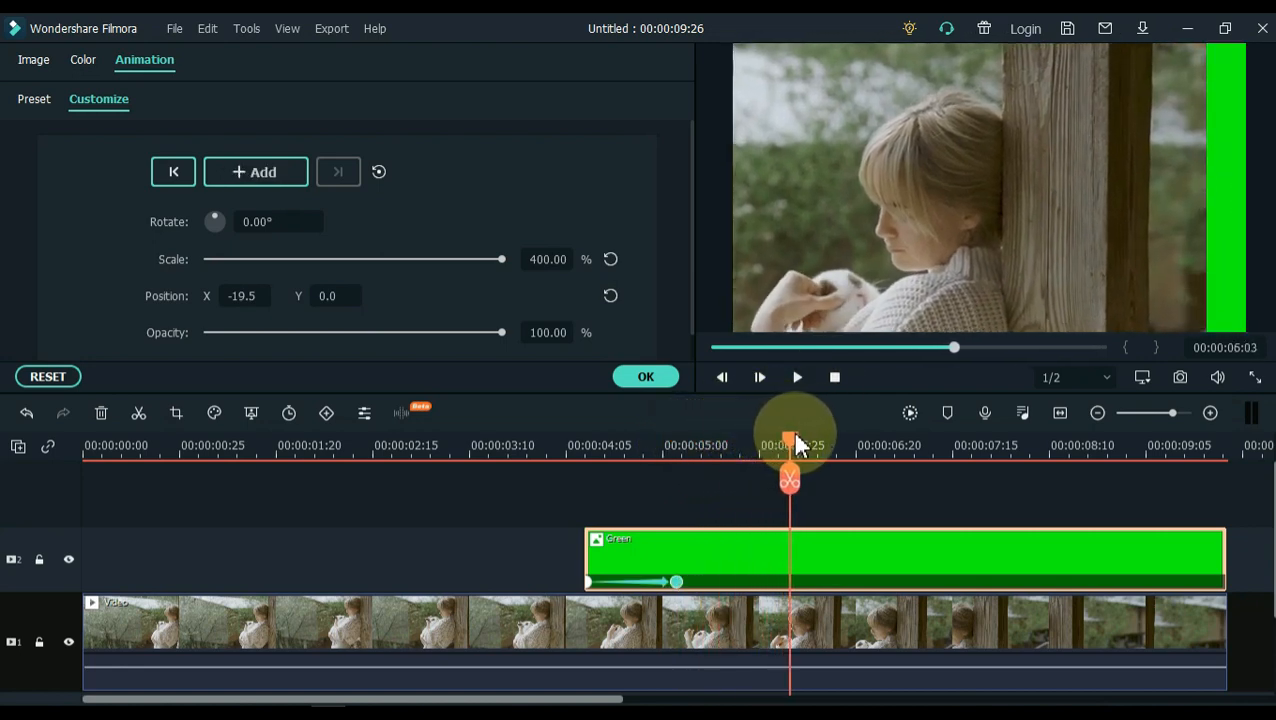
pyautogui.moveTo(790, 447); pyautogui.dragTo(800, 447)
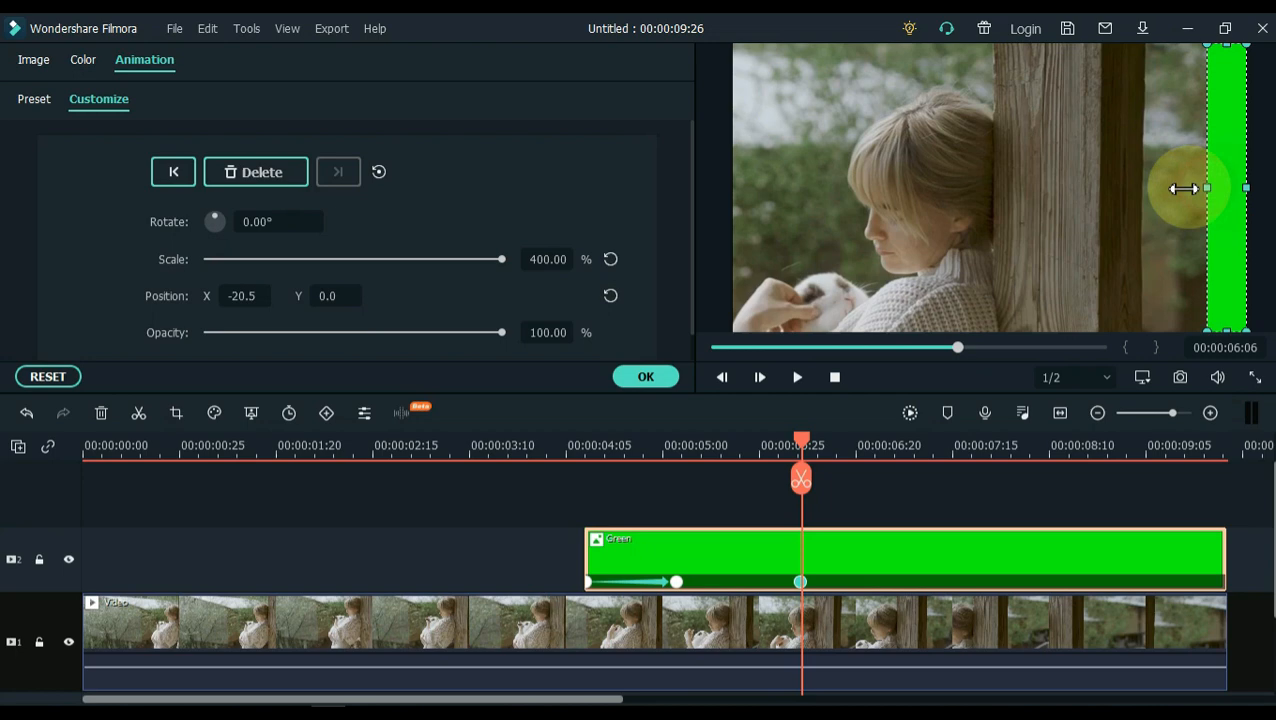
pyautogui.moveTo(1205, 188); pyautogui.dragTo(1150, 195)
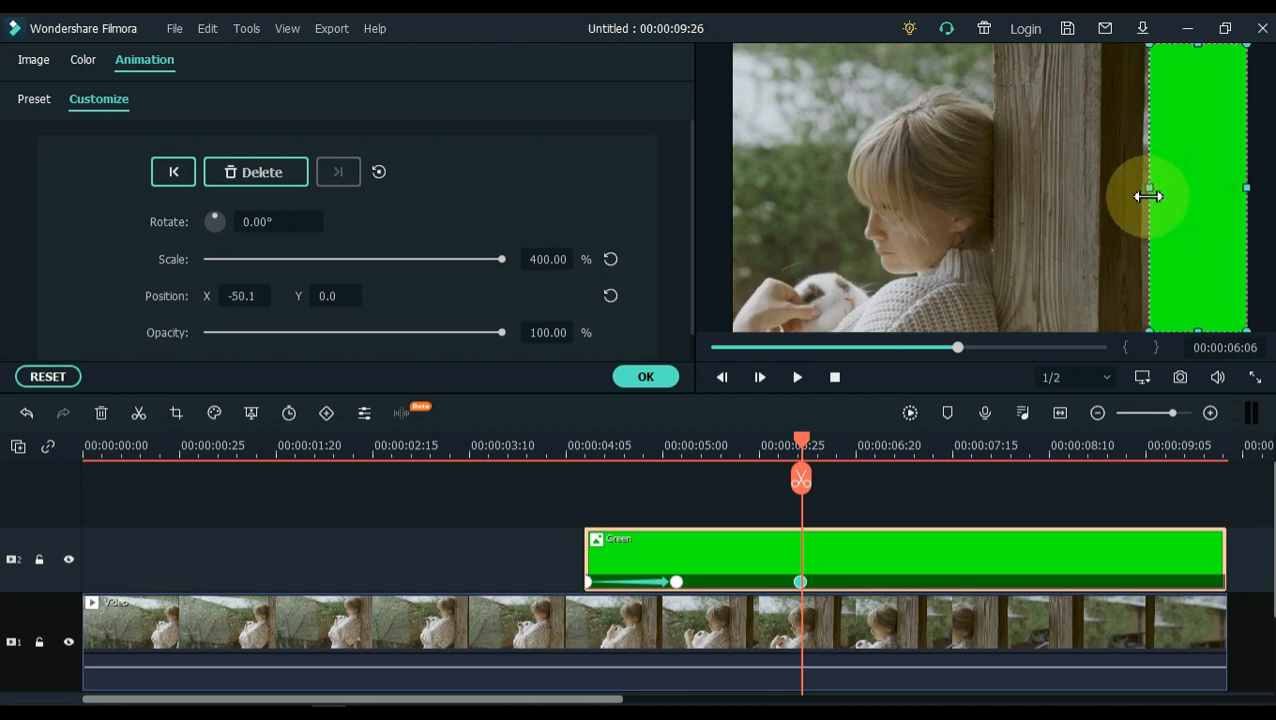
pyautogui.moveTo(1148, 195); pyautogui.dragTo(1148, 205)
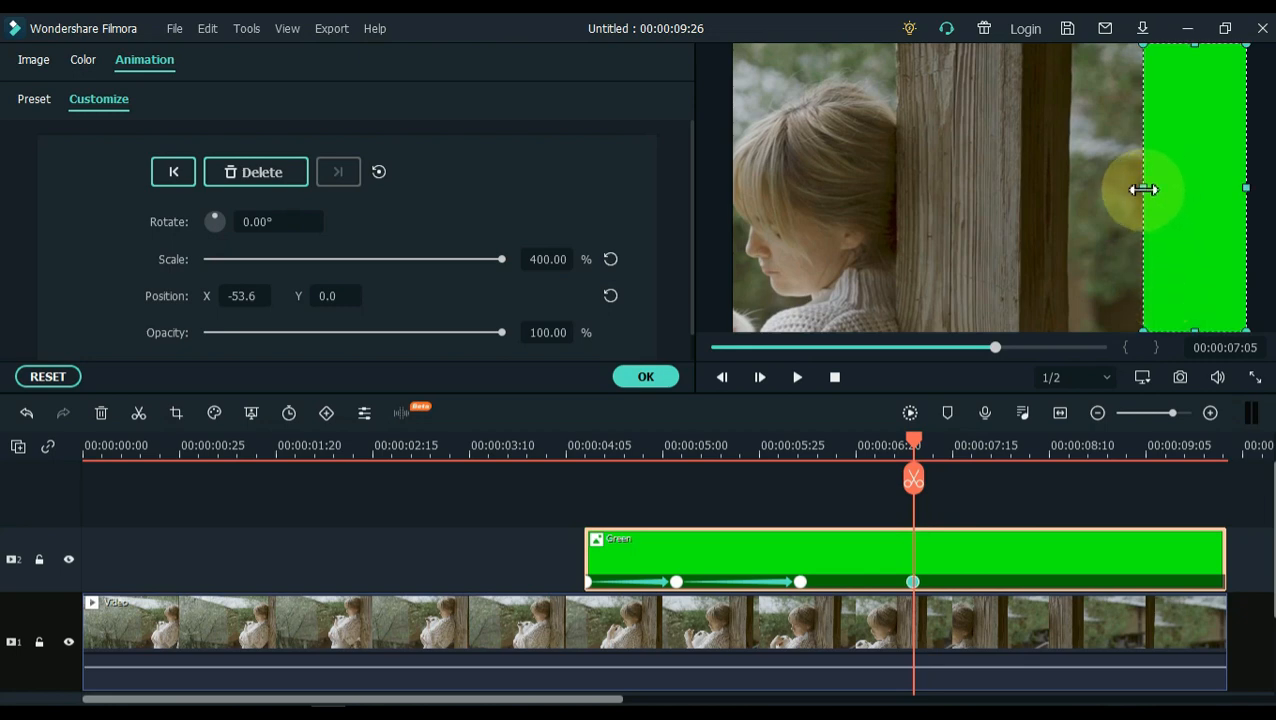
# Step: Keyframe the green layer further left at about 8 and 9 seconds until it covers the frame, then apply
pyautogui.moveTo(1147, 189); pyautogui.dragTo(1070, 207)
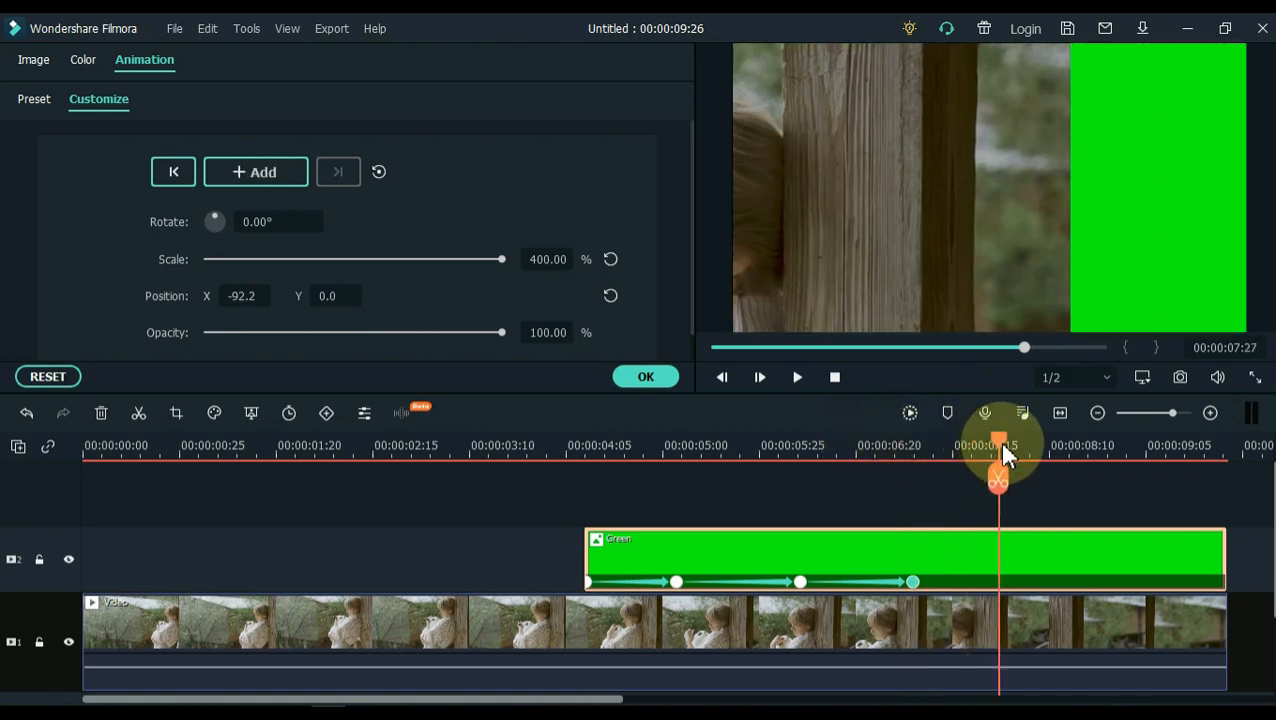
pyautogui.moveTo(1000, 445); pyautogui.dragTo(1035, 445)
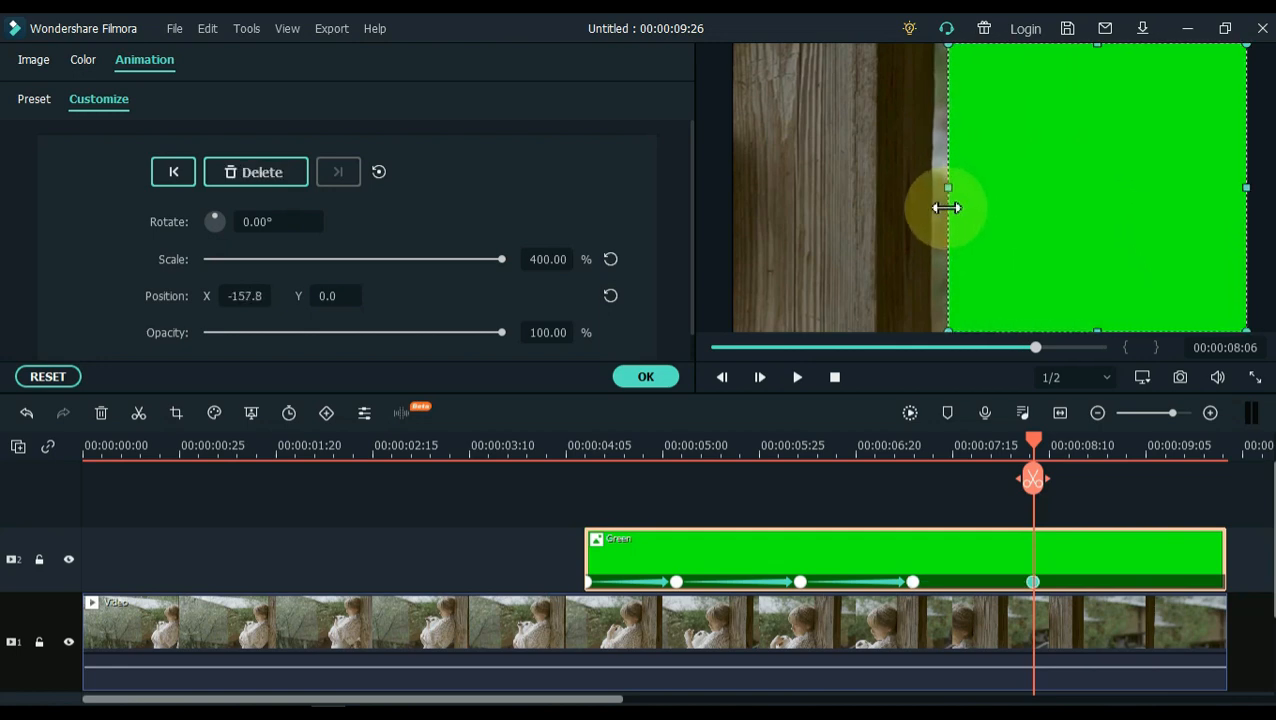
pyautogui.moveTo(948, 207); pyautogui.dragTo(930, 207)
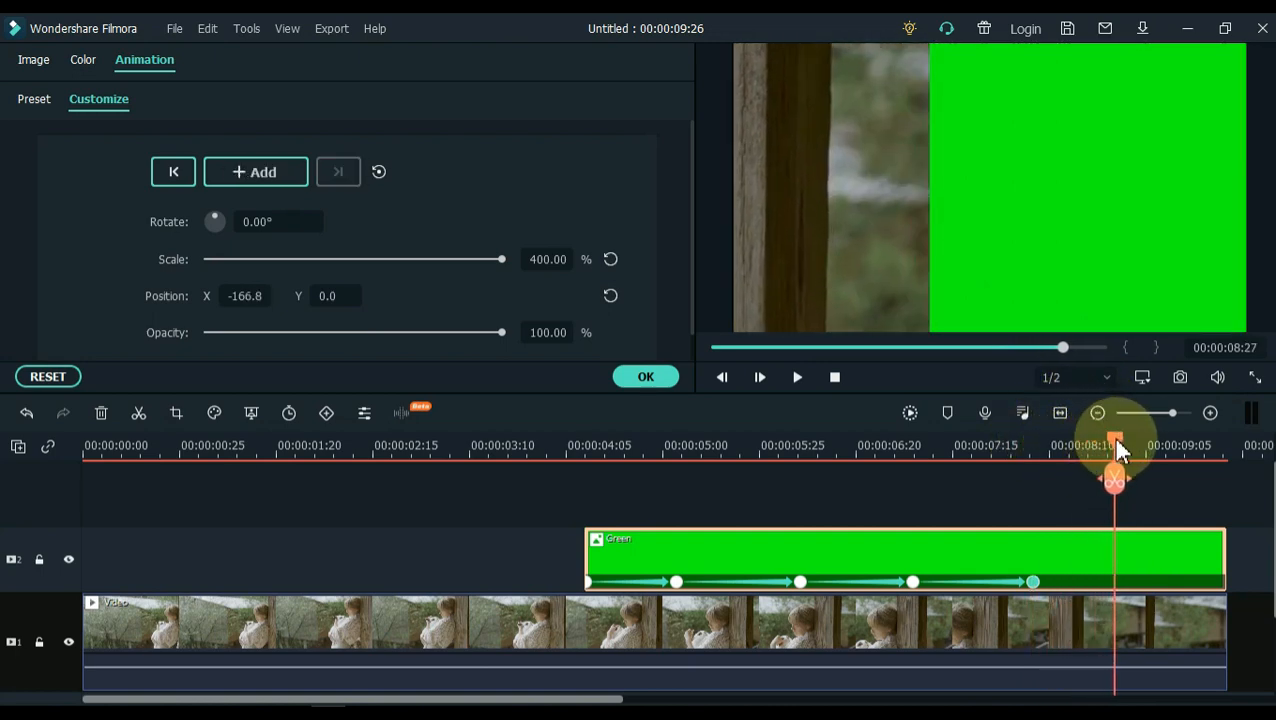
pyautogui.moveTo(1113, 458); pyautogui.dragTo(1150, 458)
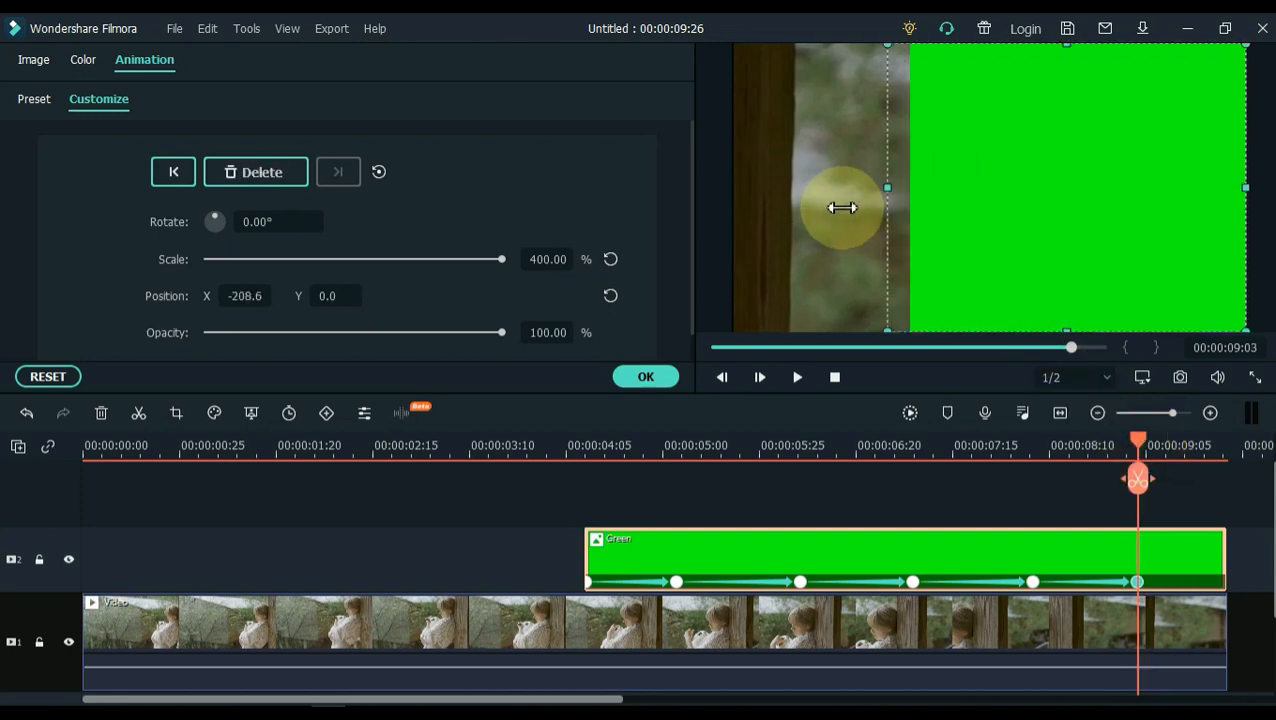
pyautogui.moveTo(843, 207); pyautogui.dragTo(797, 213)
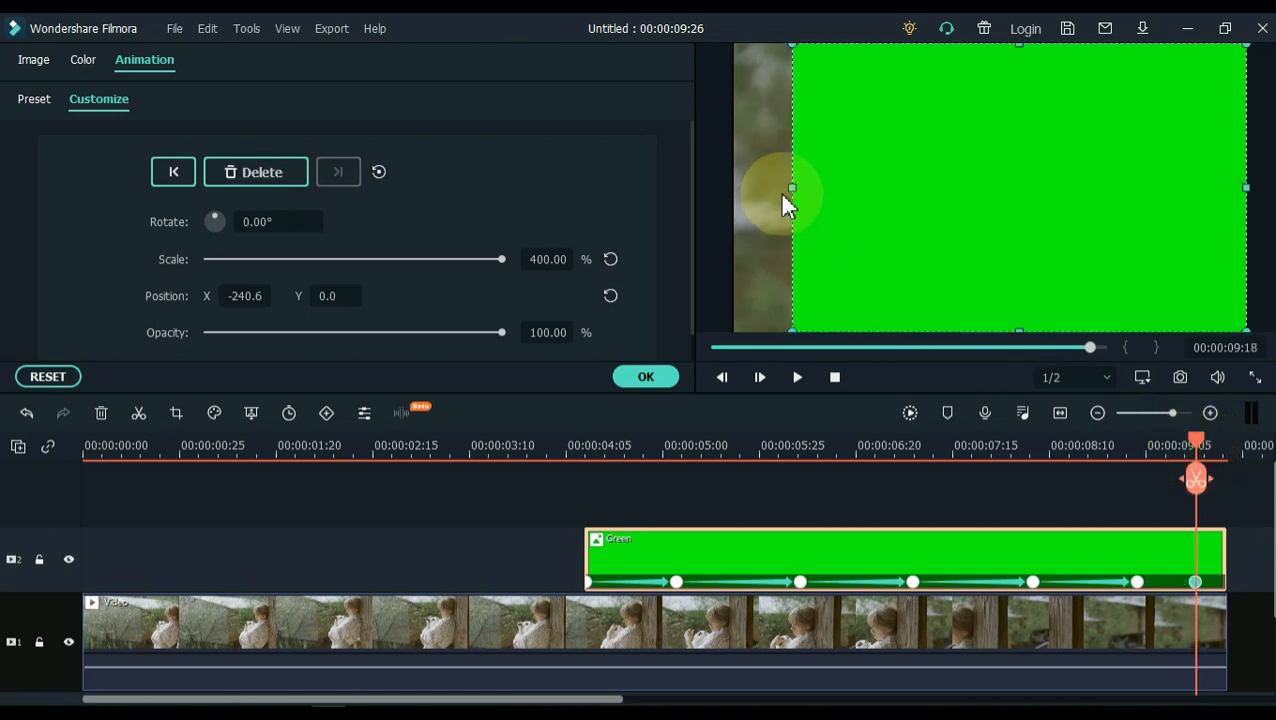
pyautogui.moveTo(790, 200); pyautogui.dragTo(725, 215)
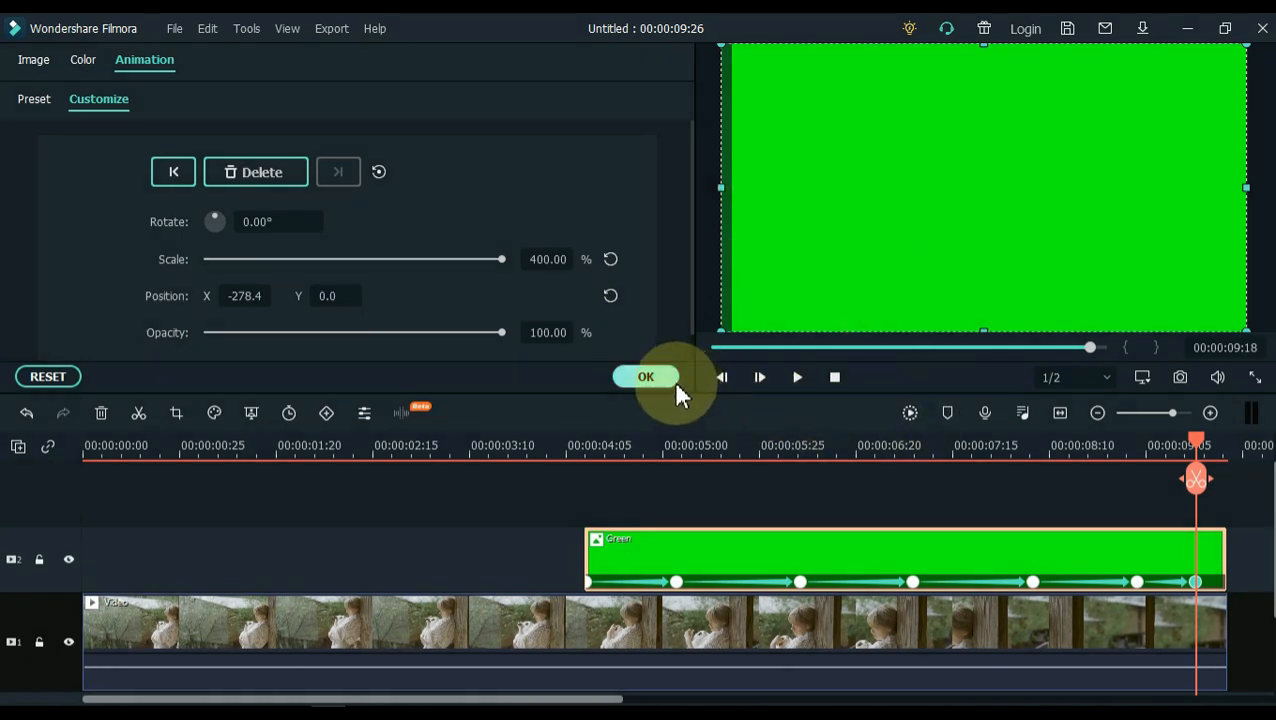
pyautogui.click(645, 376)
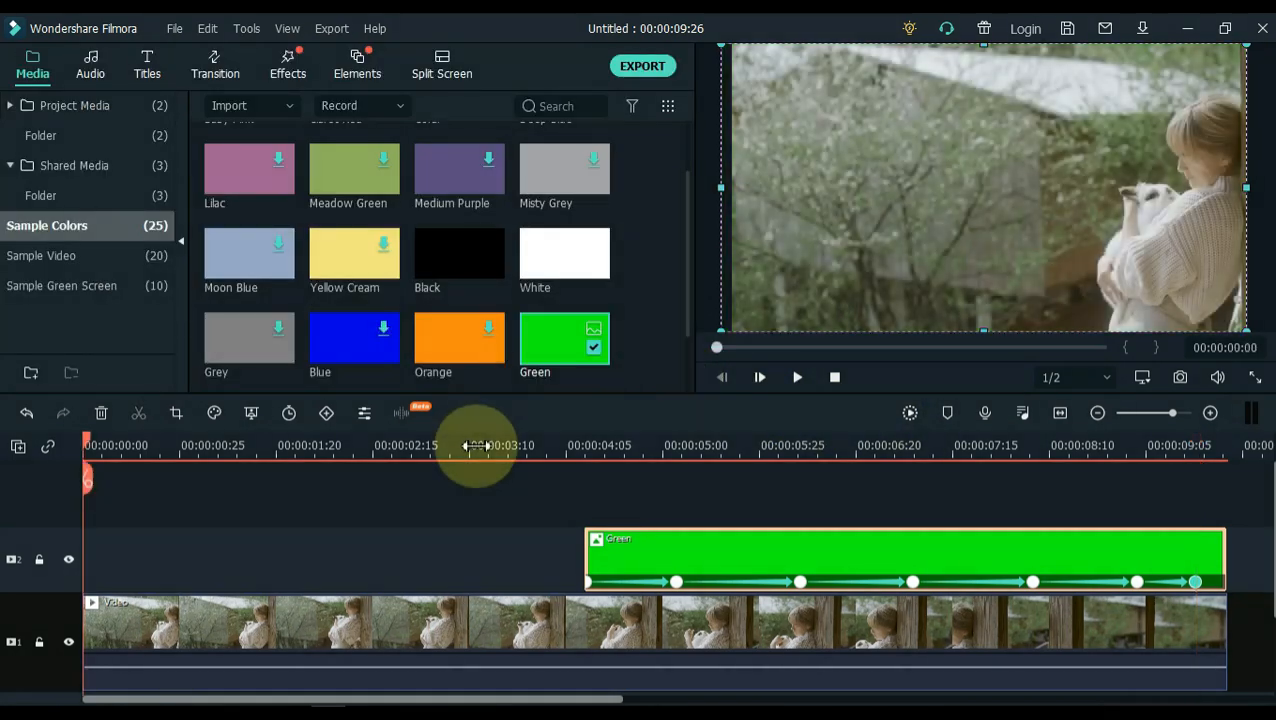
pyautogui.click(759, 377)
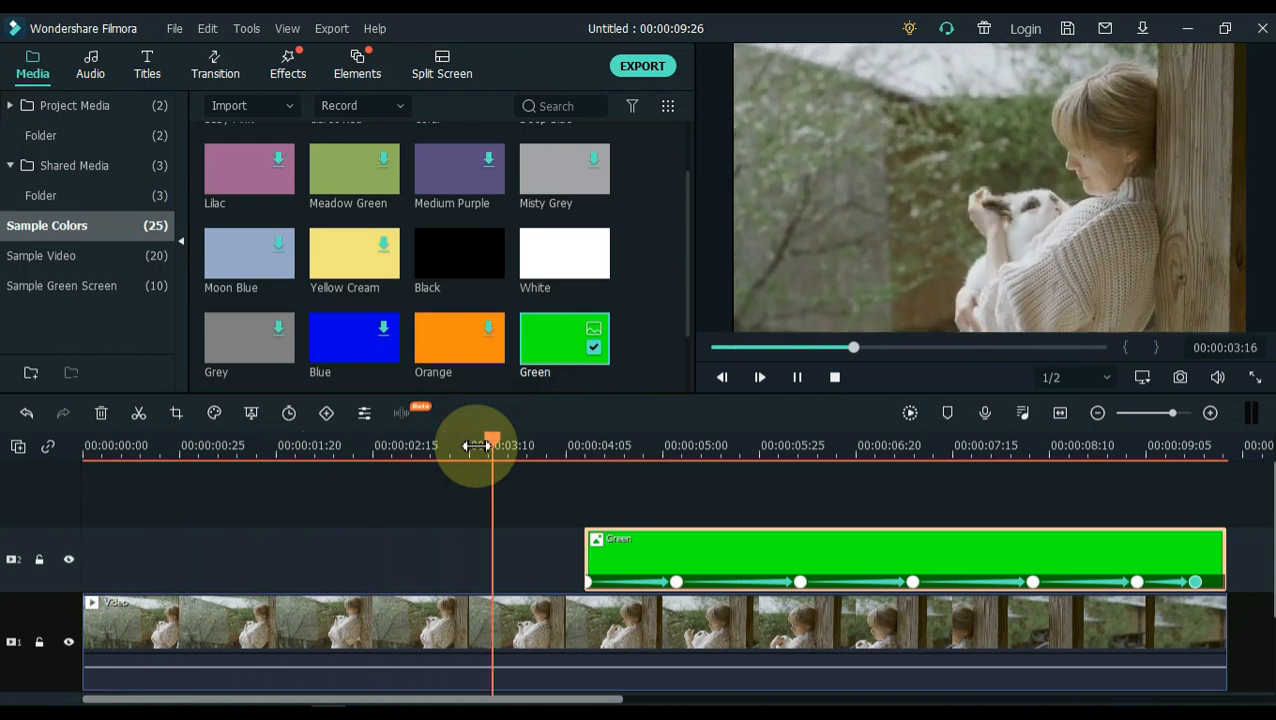
pyautogui.click(755, 445)
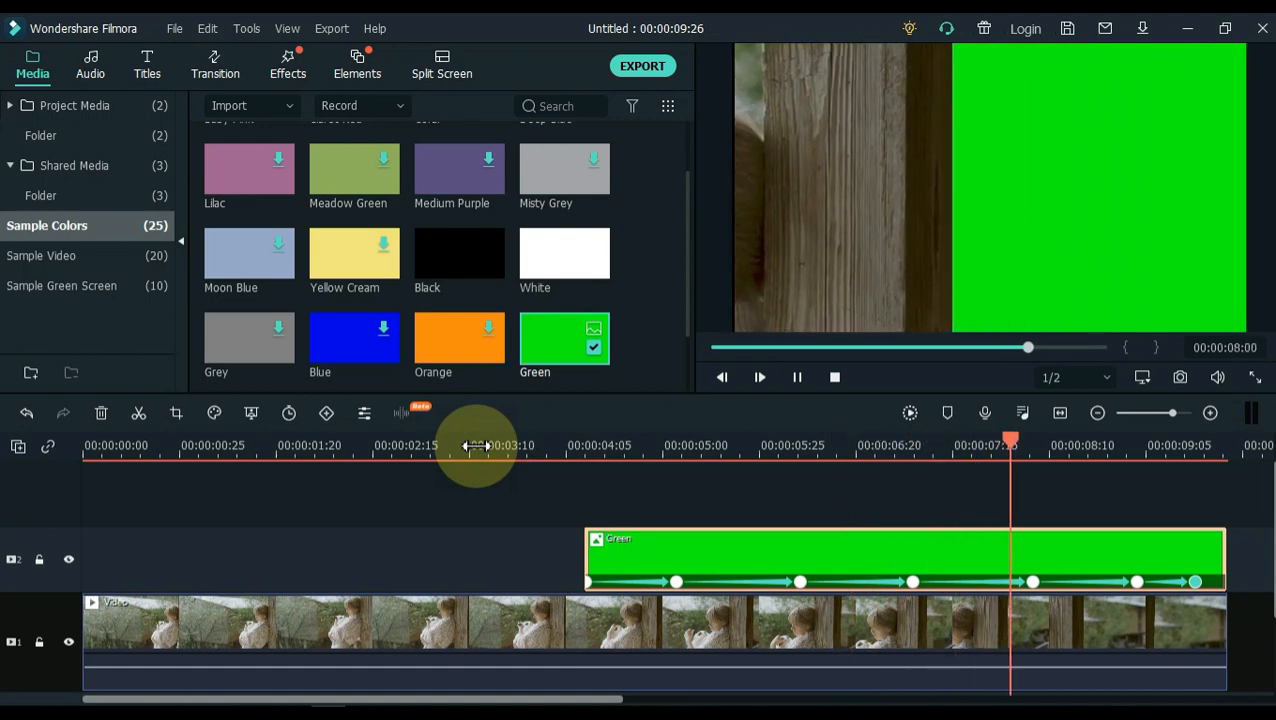
pyautogui.click(797, 377)
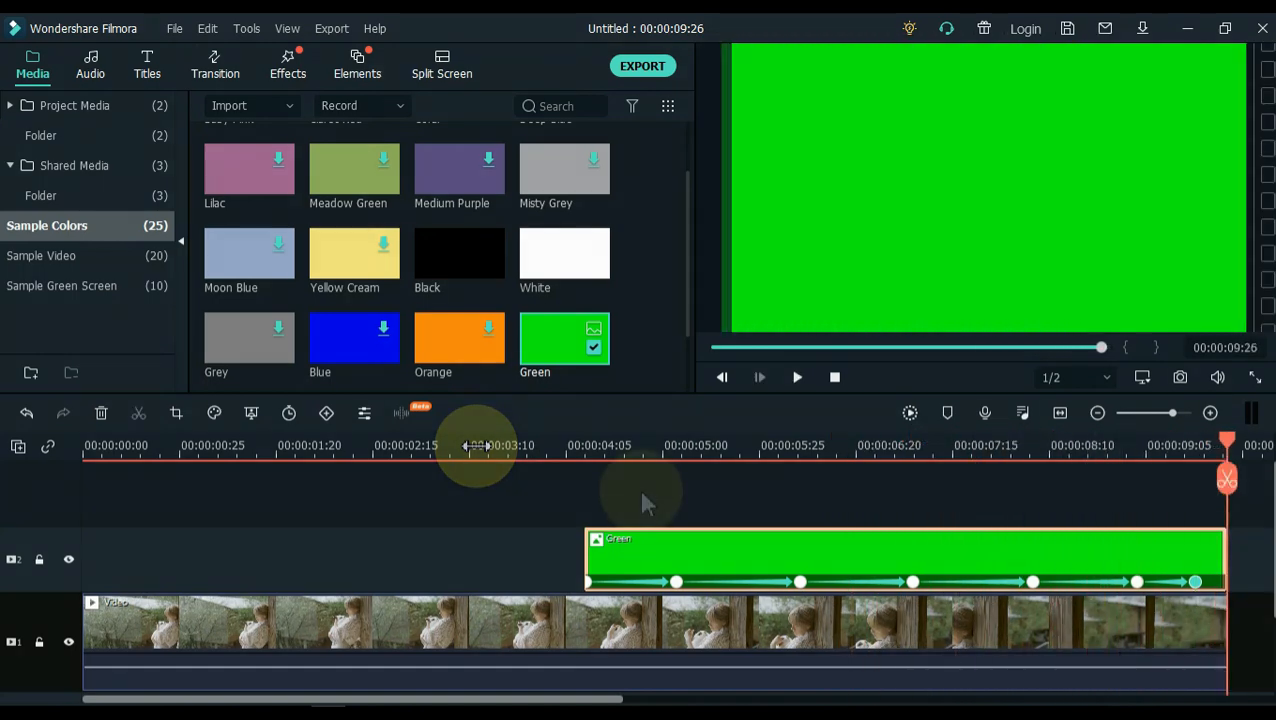
pyautogui.moveTo(642, 66)
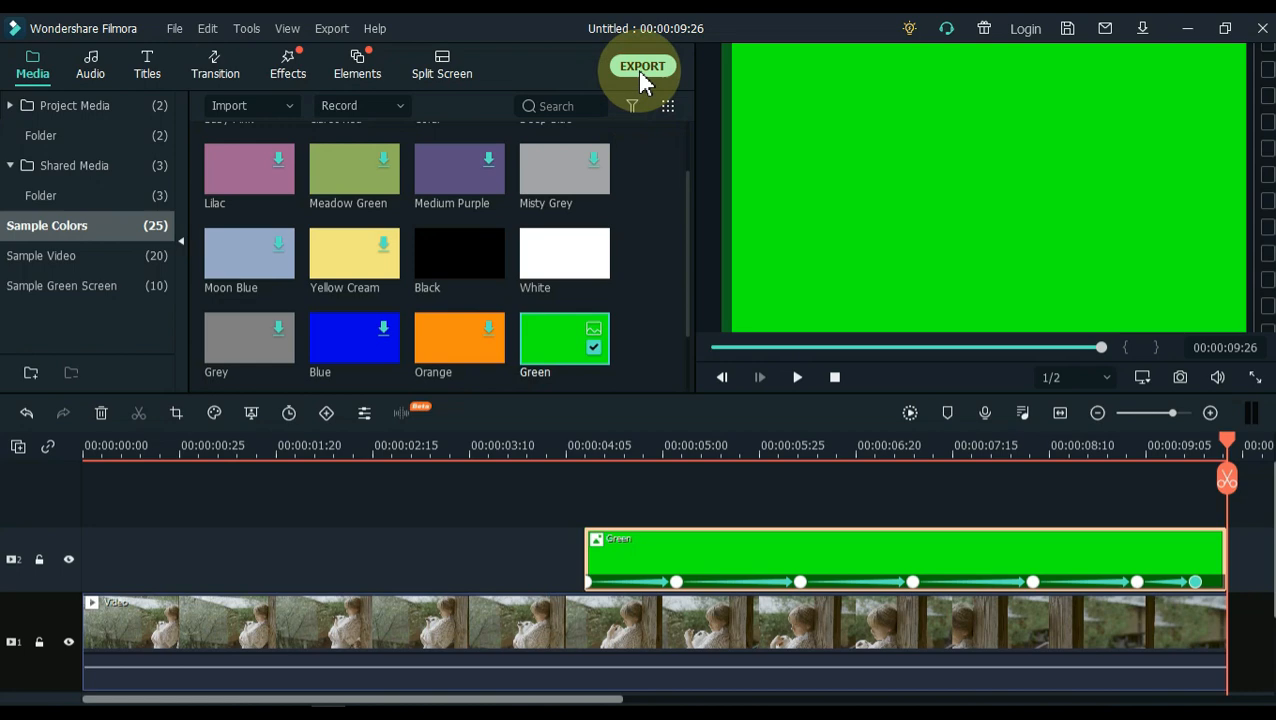
# Step: Export the timeline as the MP4 'My Video' and open the folder holding it
pyautogui.click(641, 65)
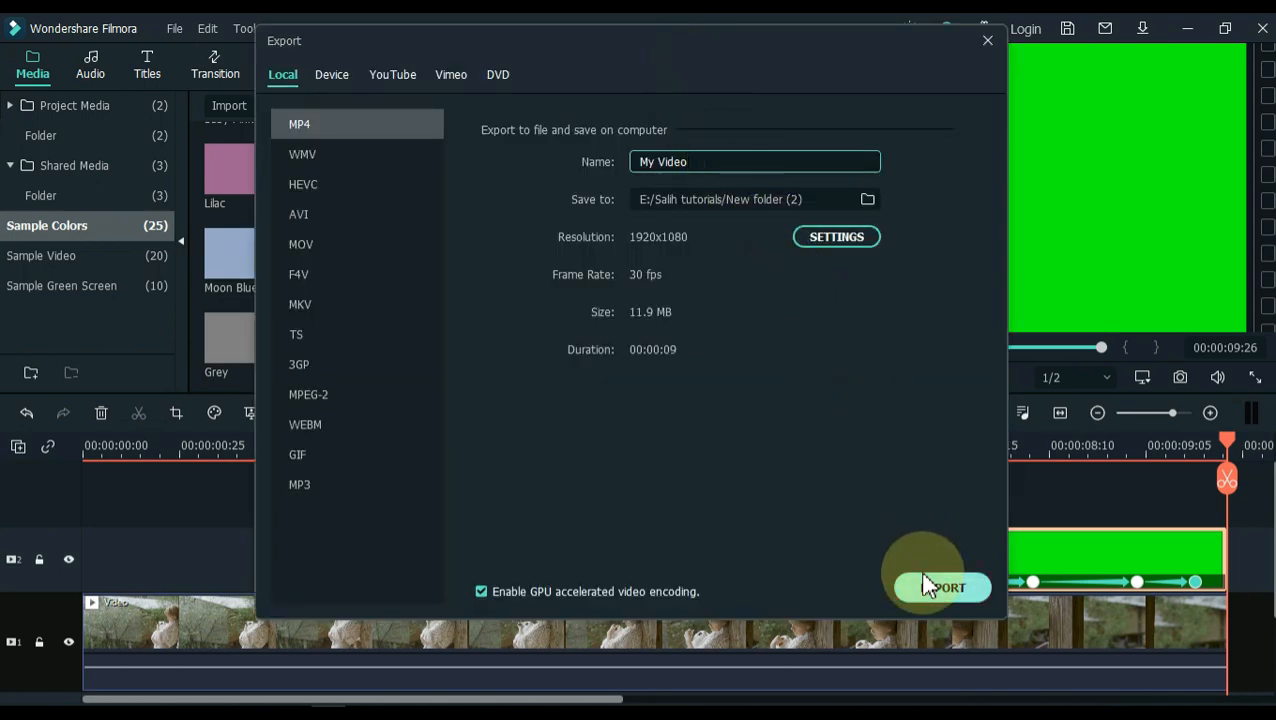
pyautogui.click(937, 587)
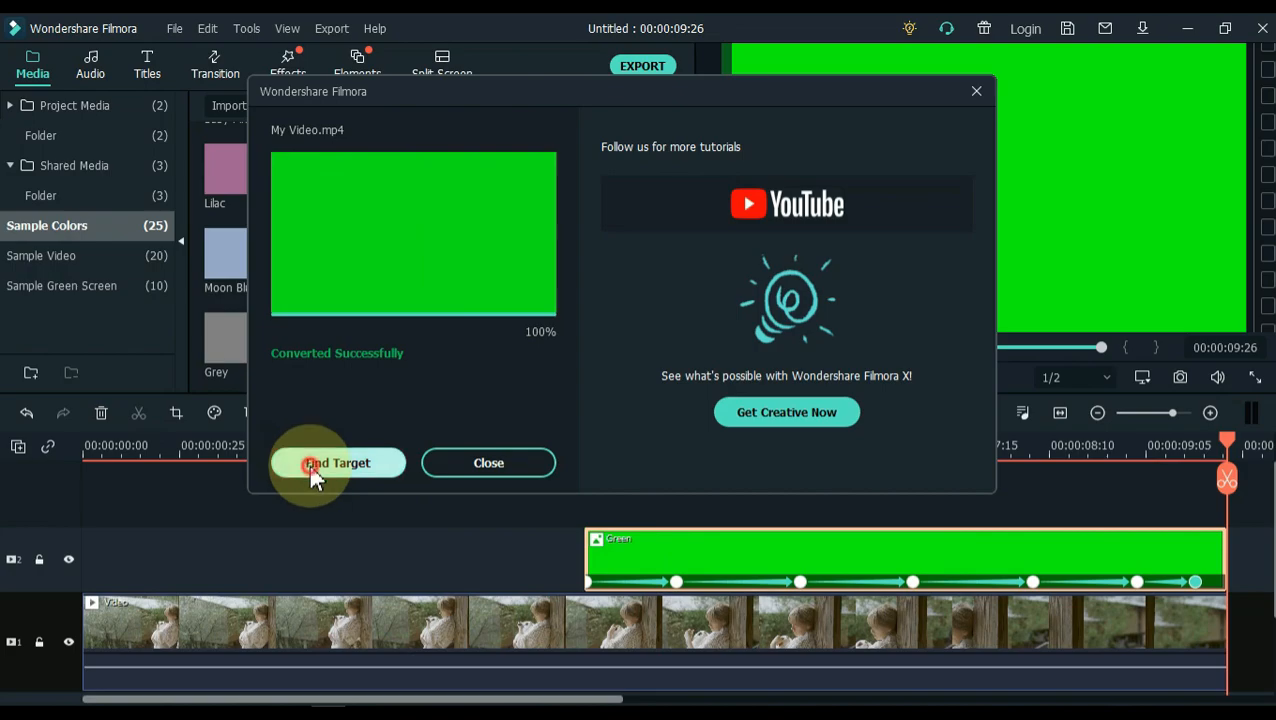
pyautogui.click(337, 462)
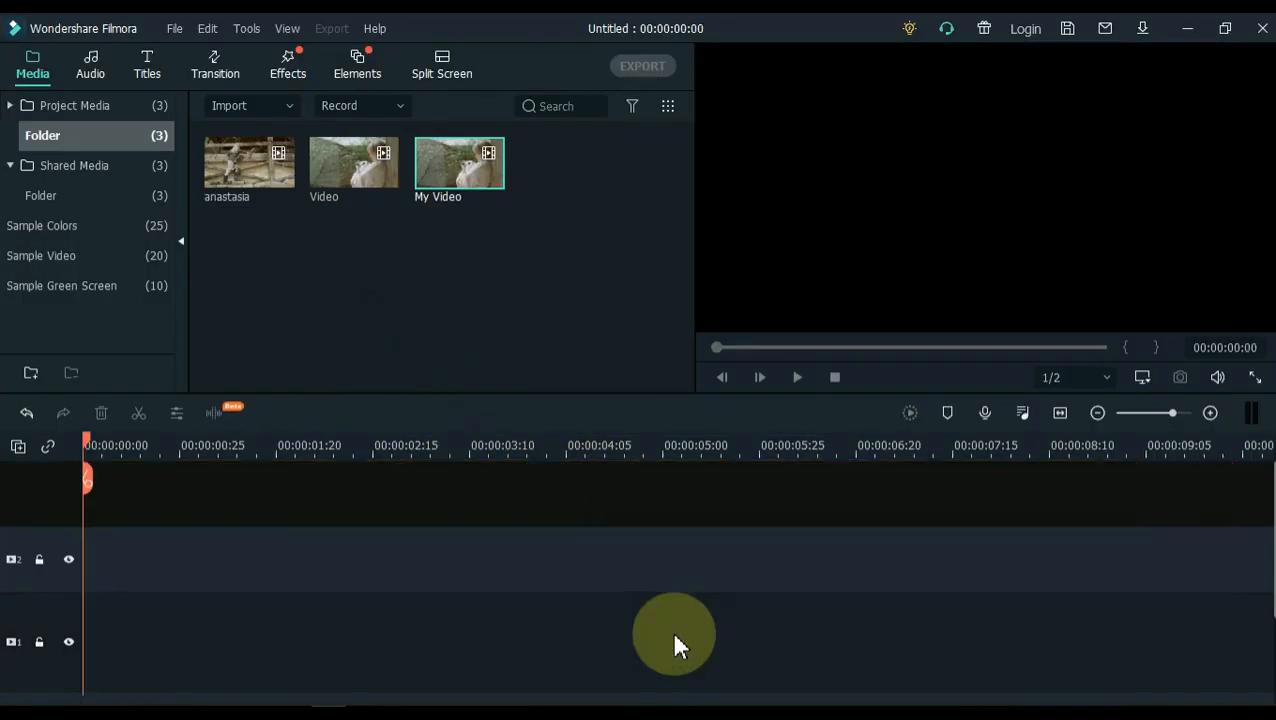
pyautogui.moveTo(535, 273)
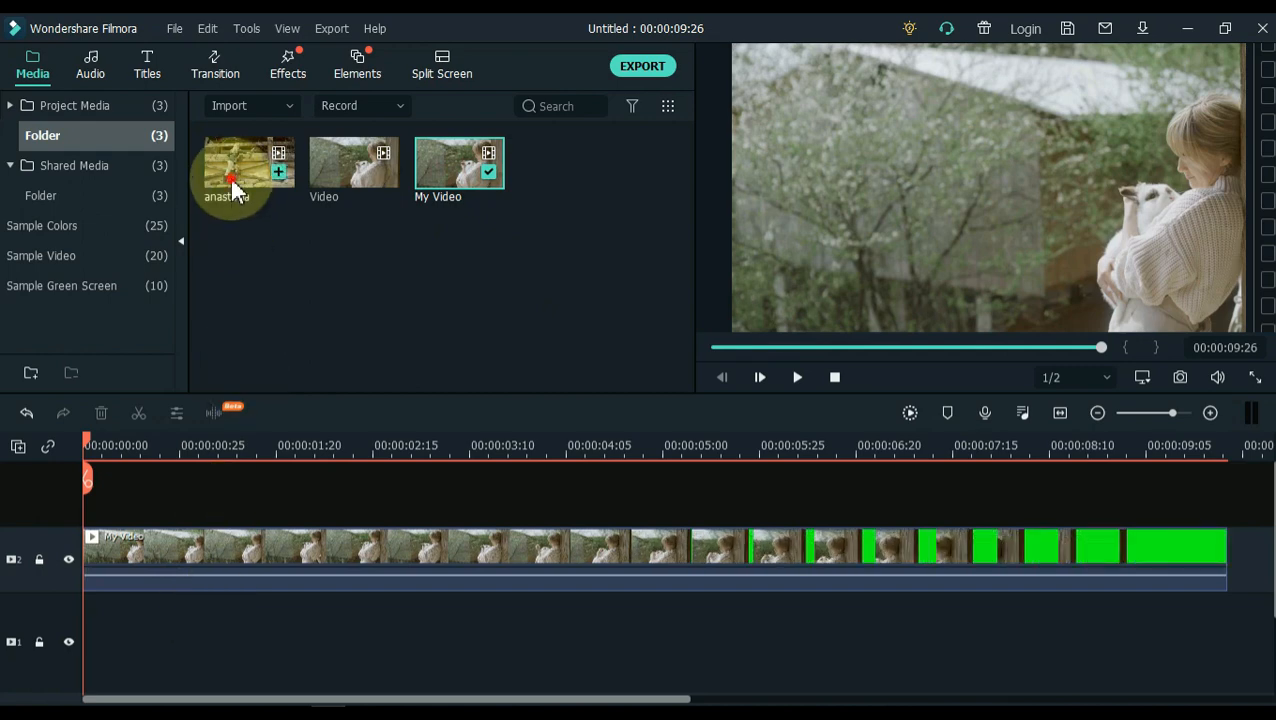
# Step: Drop the anastasia clip on track 1 mid-timeline and scrub back near 5 seconds to the pillar
pyautogui.moveTo(232, 175); pyautogui.dragTo(750, 615)
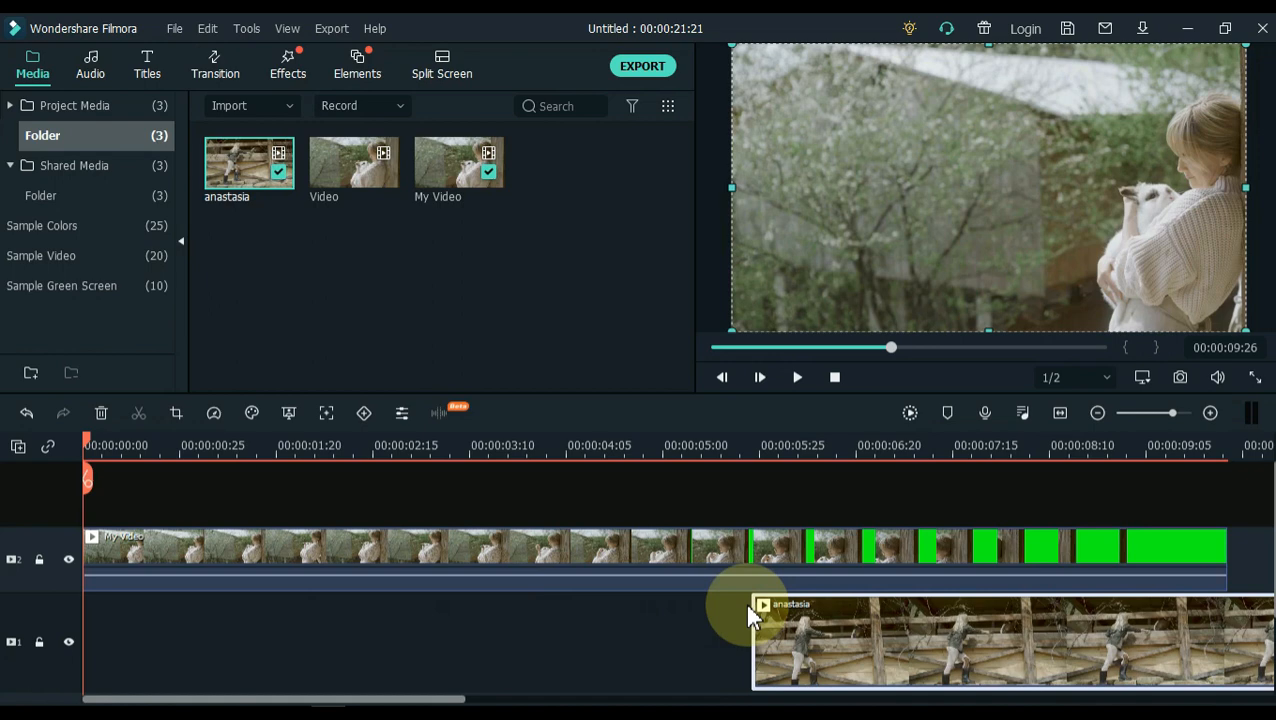
pyautogui.click(720, 445)
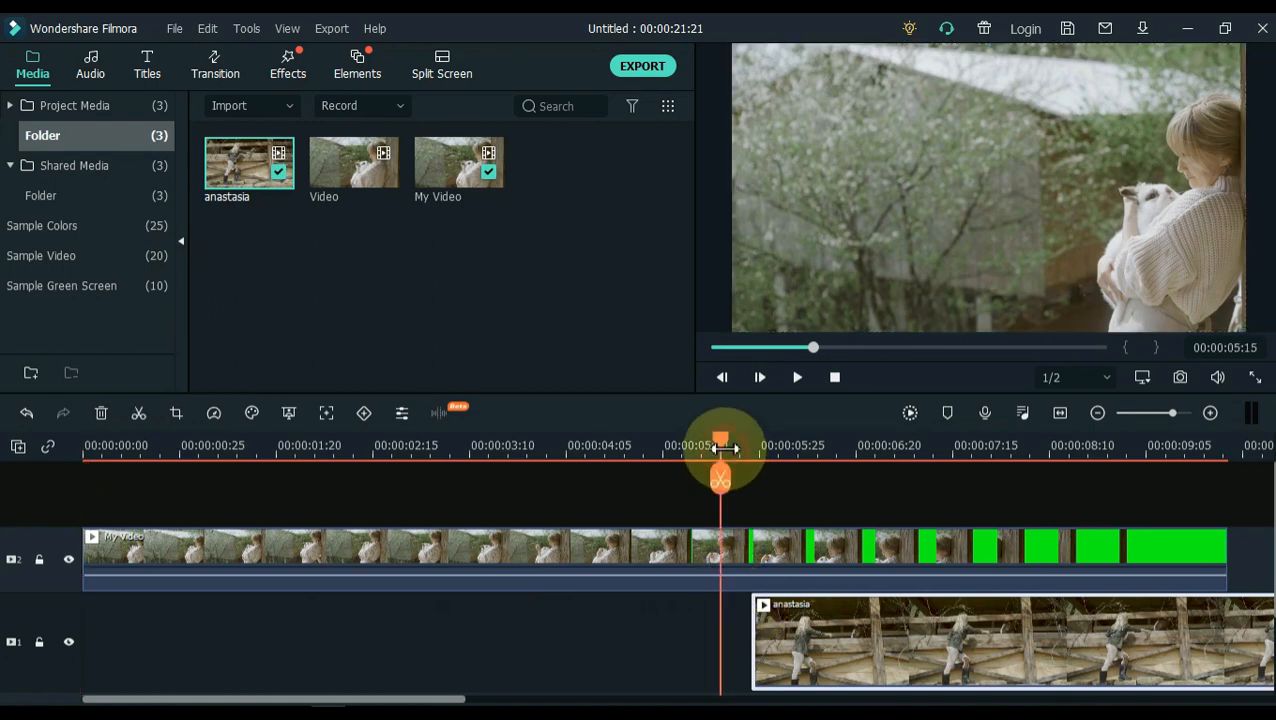
pyautogui.moveTo(720, 465); pyautogui.dragTo(658, 465)
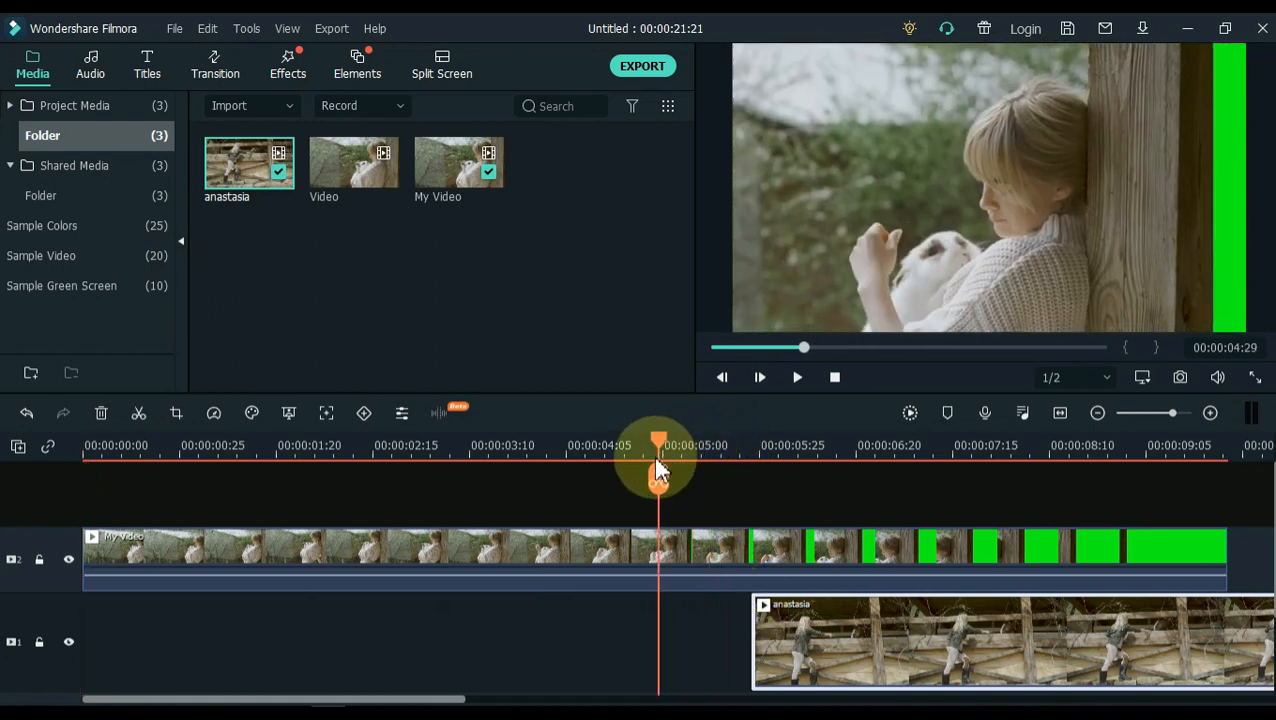
pyautogui.moveTo(658, 470); pyautogui.dragTo(577, 477)
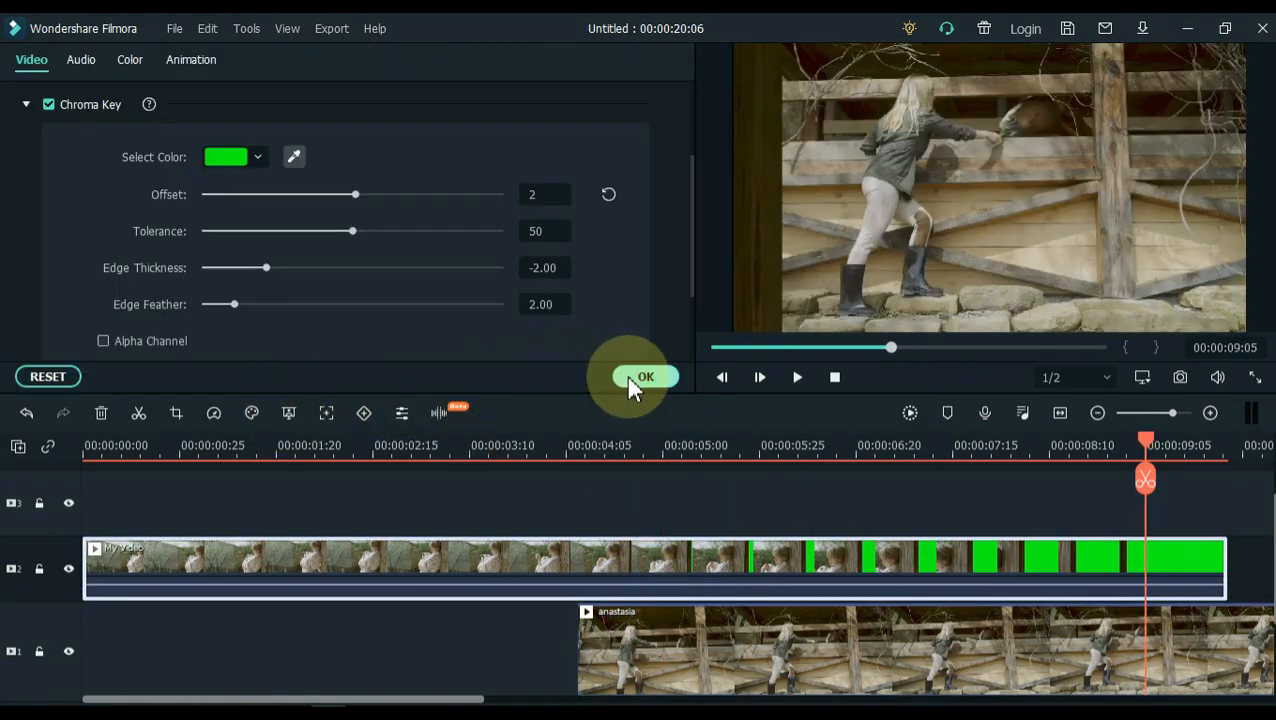
# Step: Confirm the green chroma key on My Video and preview the composite from about 3 to 5 seconds
pyautogui.click(645, 377)
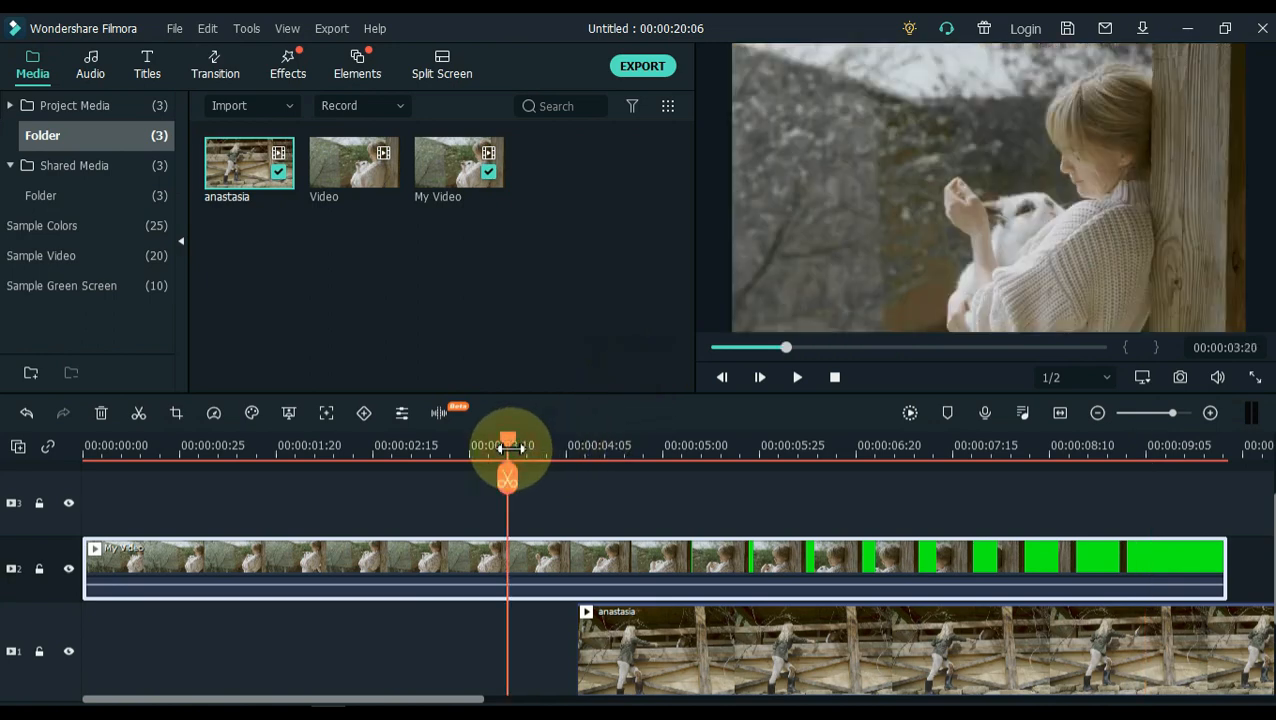
pyautogui.click(759, 377)
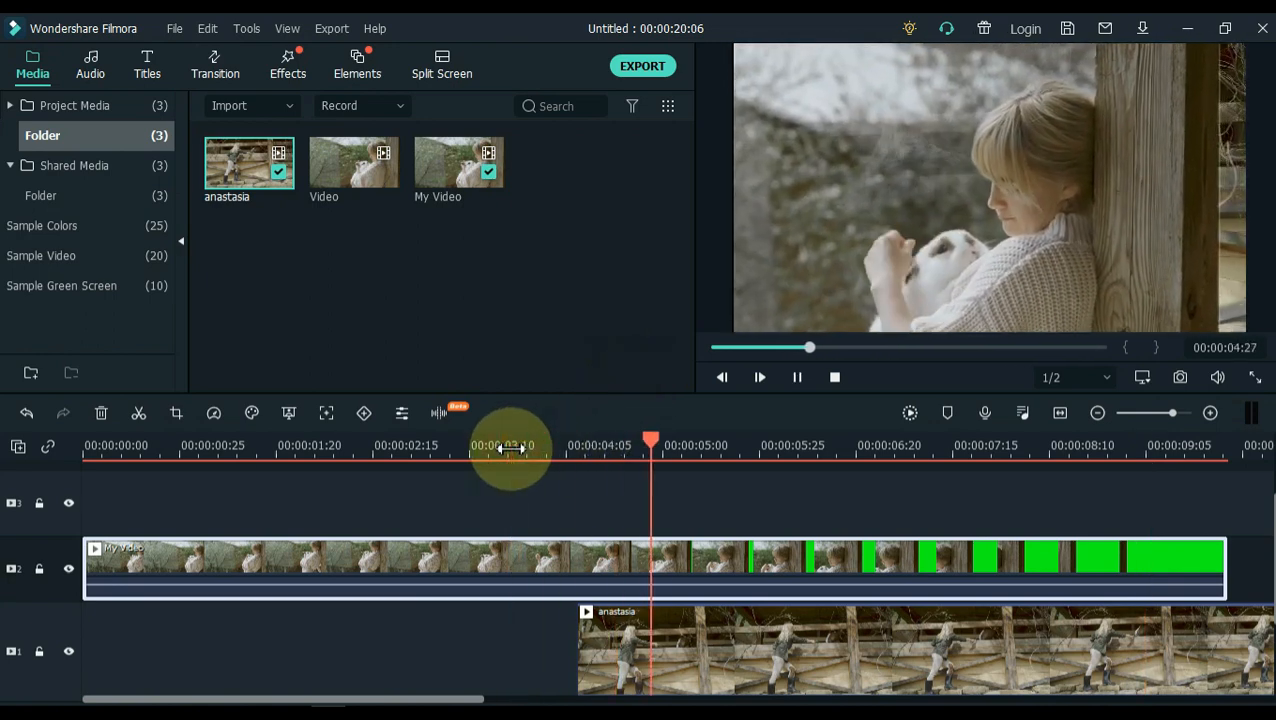
pyautogui.click(744, 445)
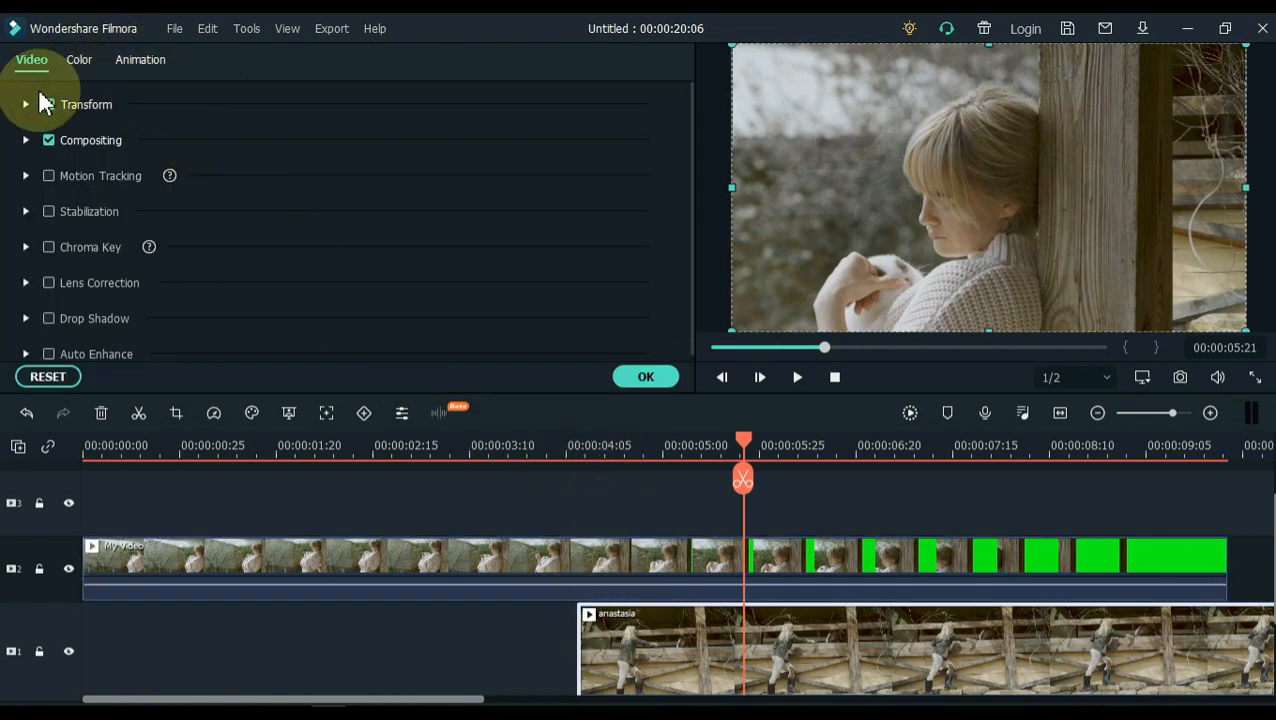
# Step: Expand the anastasia clip's Transform settings, set Position X to 545, and show animation presets
pyautogui.click(25, 104)
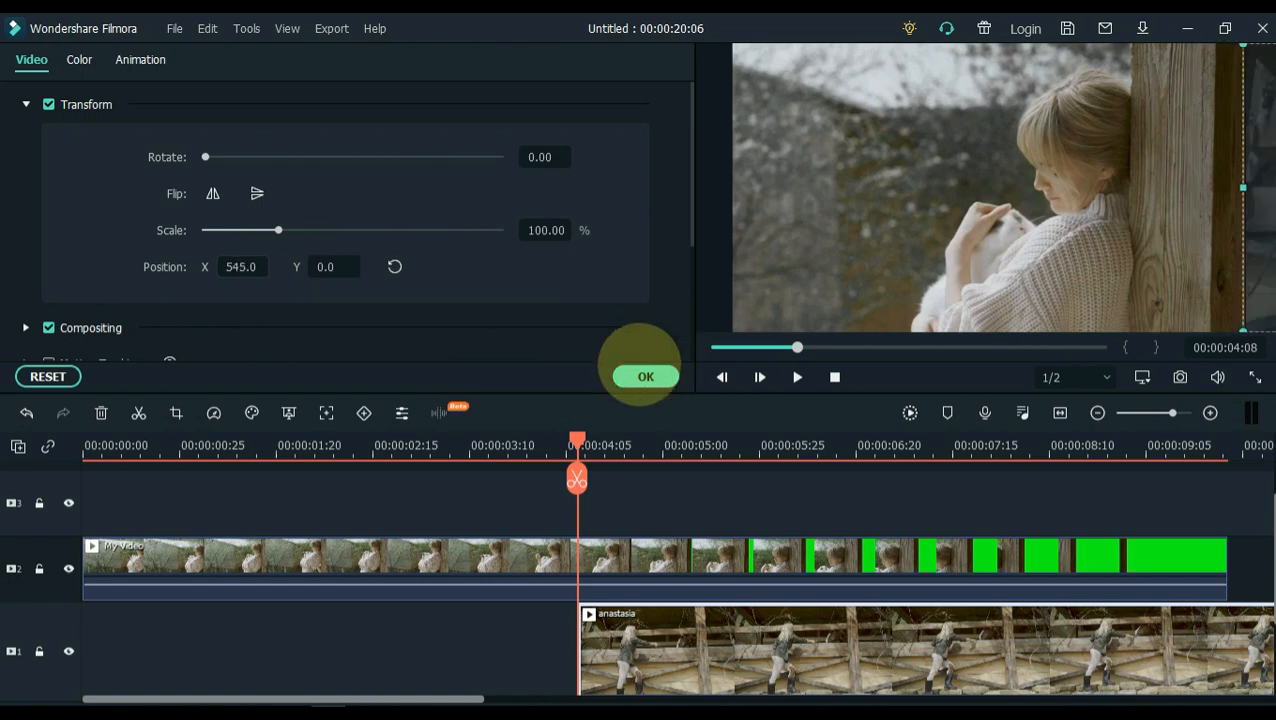
pyautogui.moveTo(205, 275)
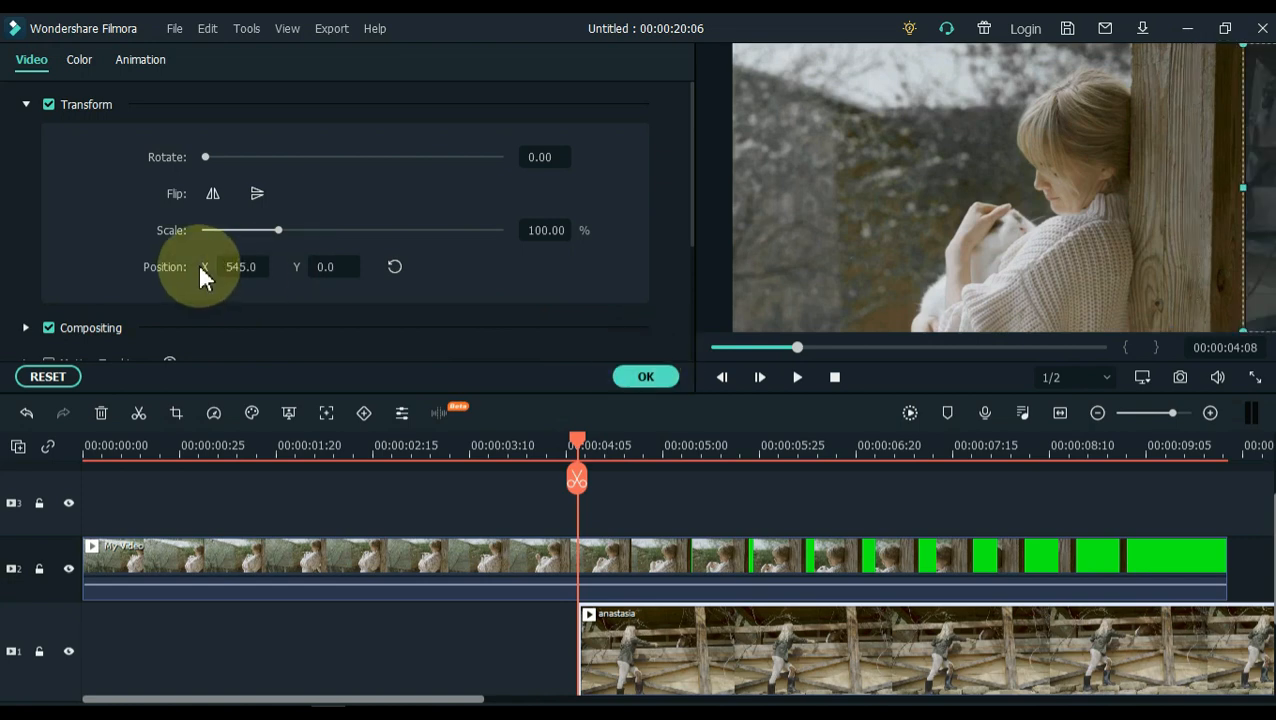
pyautogui.click(140, 59)
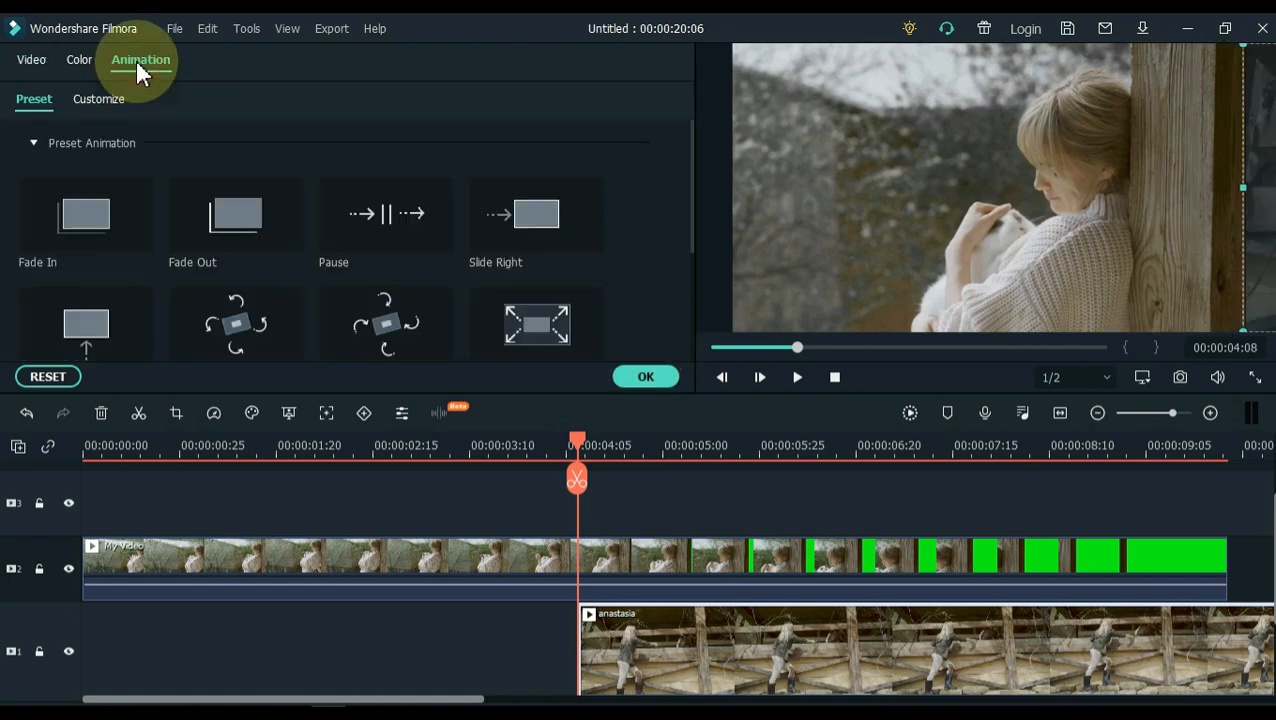
# Step: Add Position X keyframes at -80, -159, -333 and -545 along the anastasia clip, then apply the animation
pyautogui.click(98, 98)
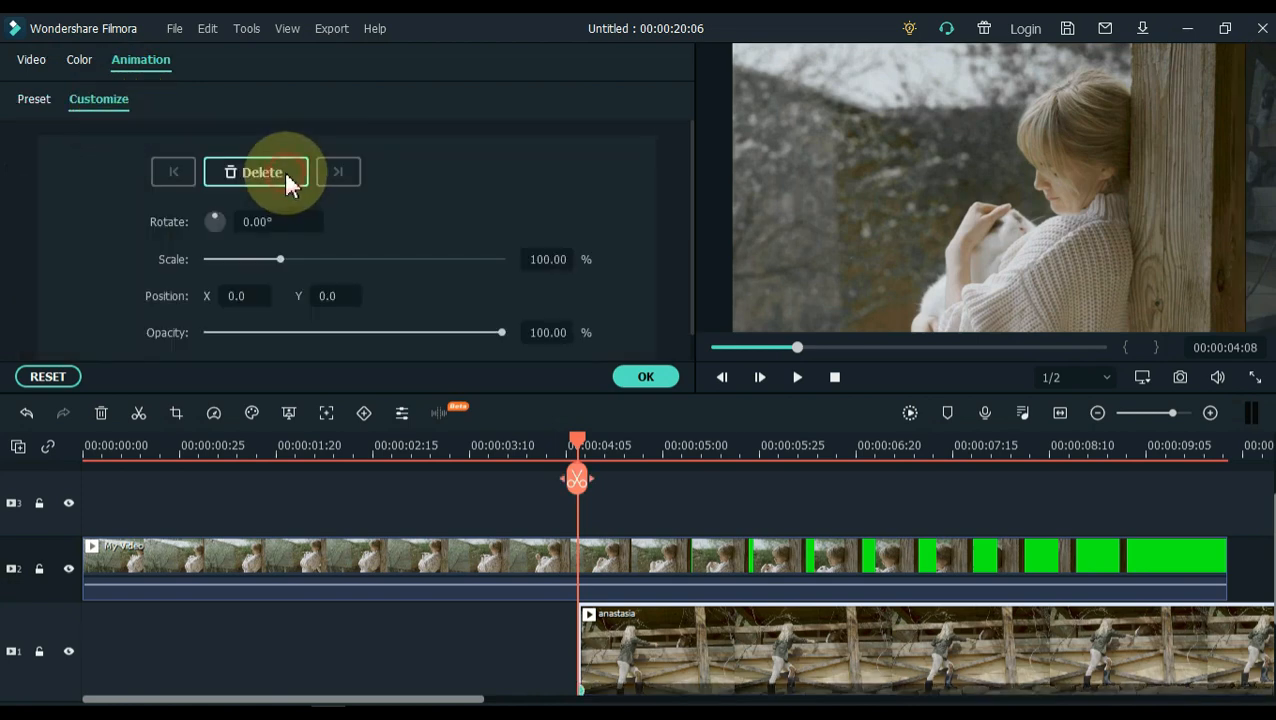
pyautogui.moveTo(585, 445)
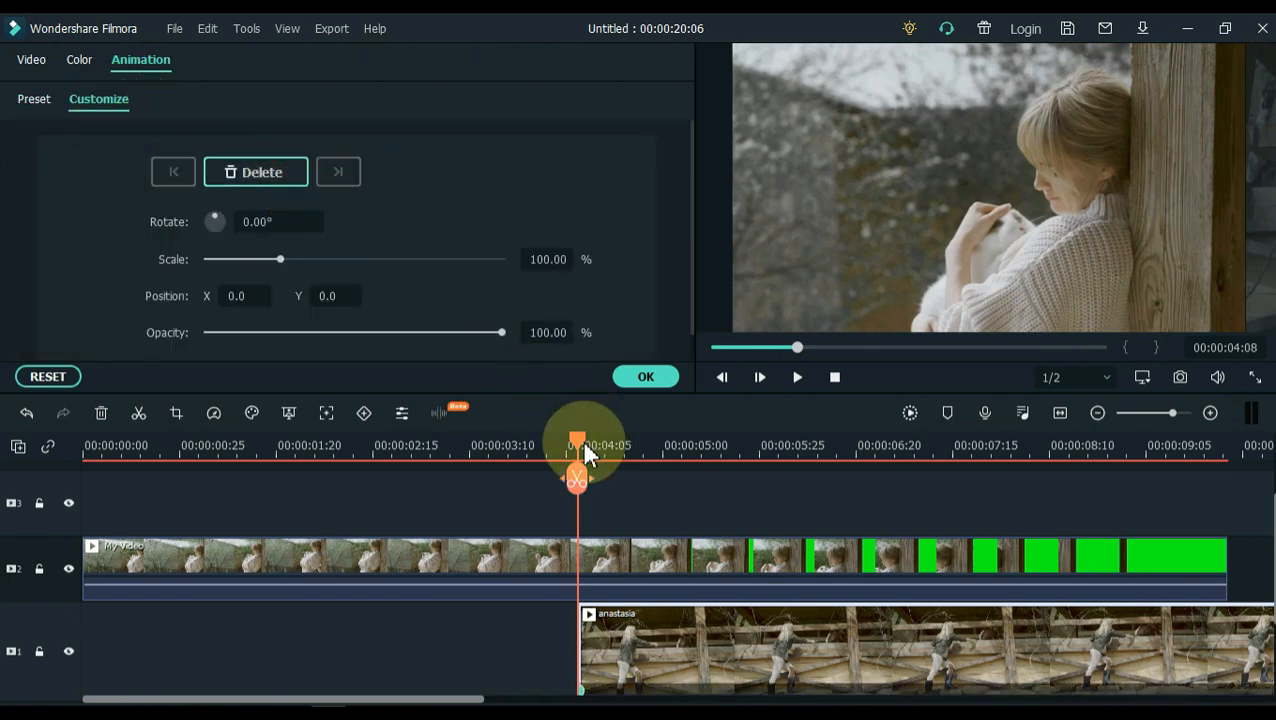
pyautogui.moveTo(577, 445); pyautogui.dragTo(703, 445)
pyautogui.write('-80')
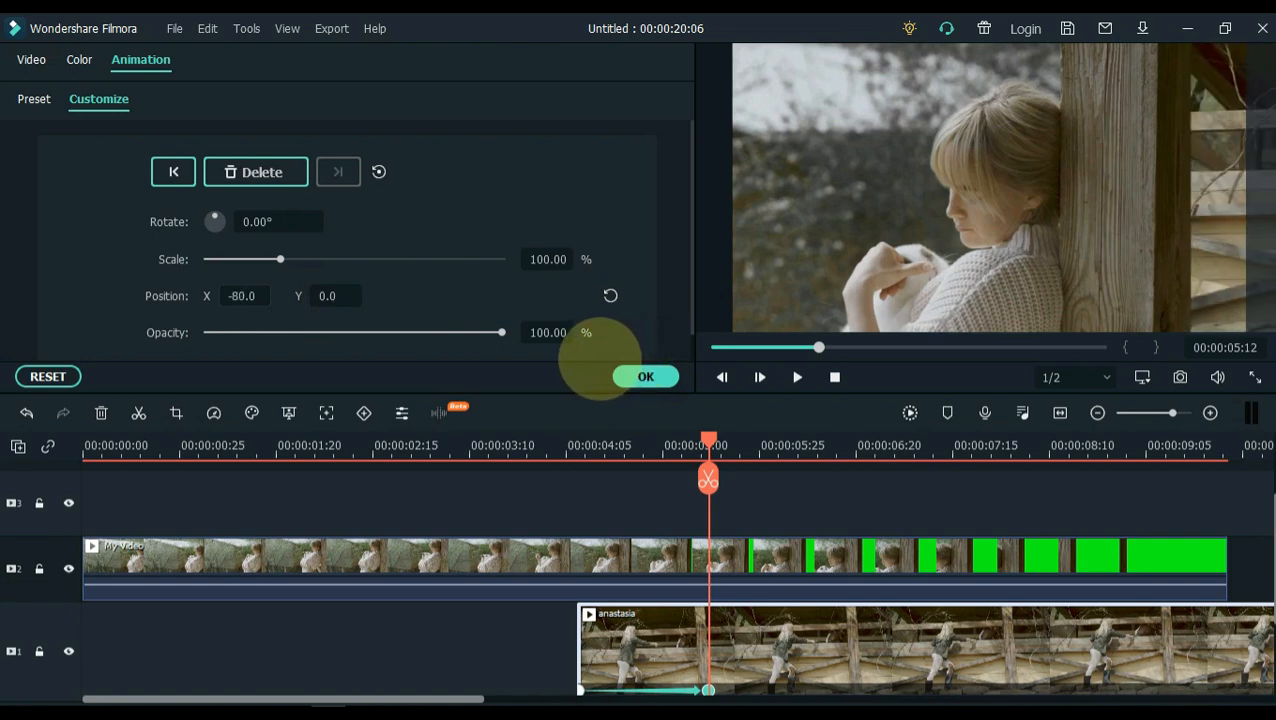
pyautogui.tripleClick(242, 296)
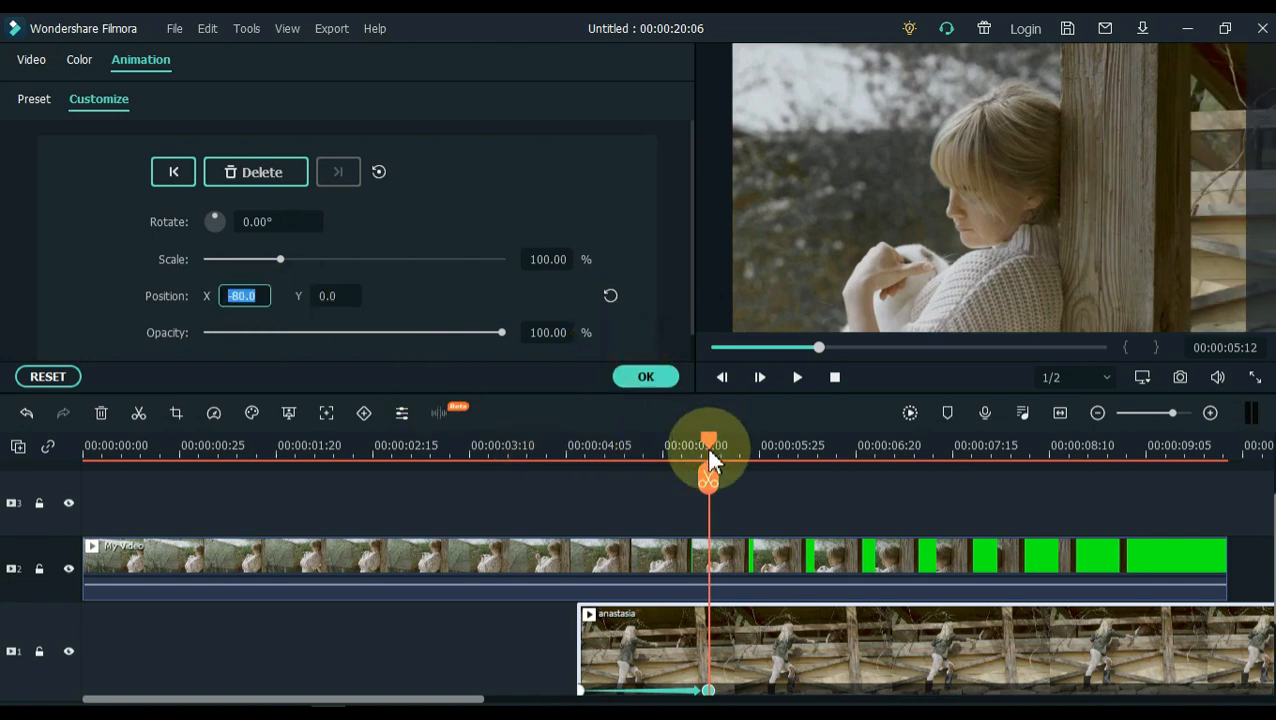
pyautogui.moveTo(709, 445); pyautogui.dragTo(848, 445)
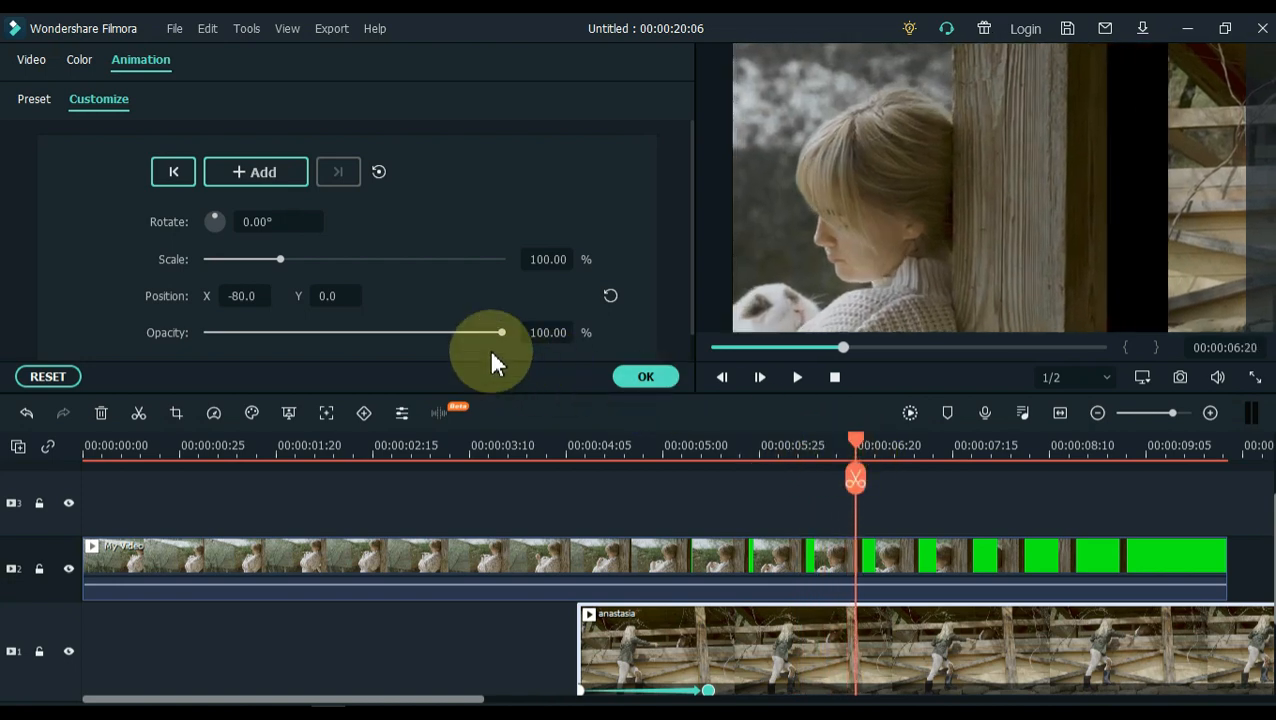
pyautogui.click(256, 171)
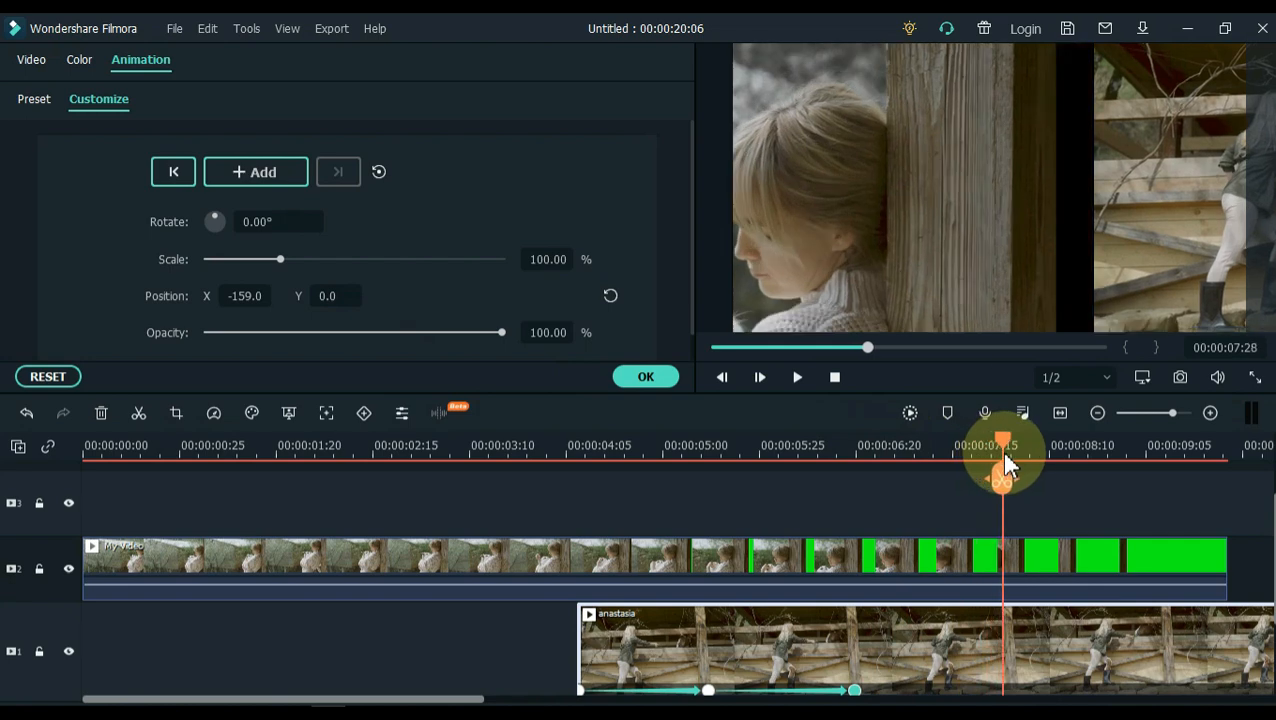
pyautogui.moveTo(1003, 445); pyautogui.dragTo(1012, 445)
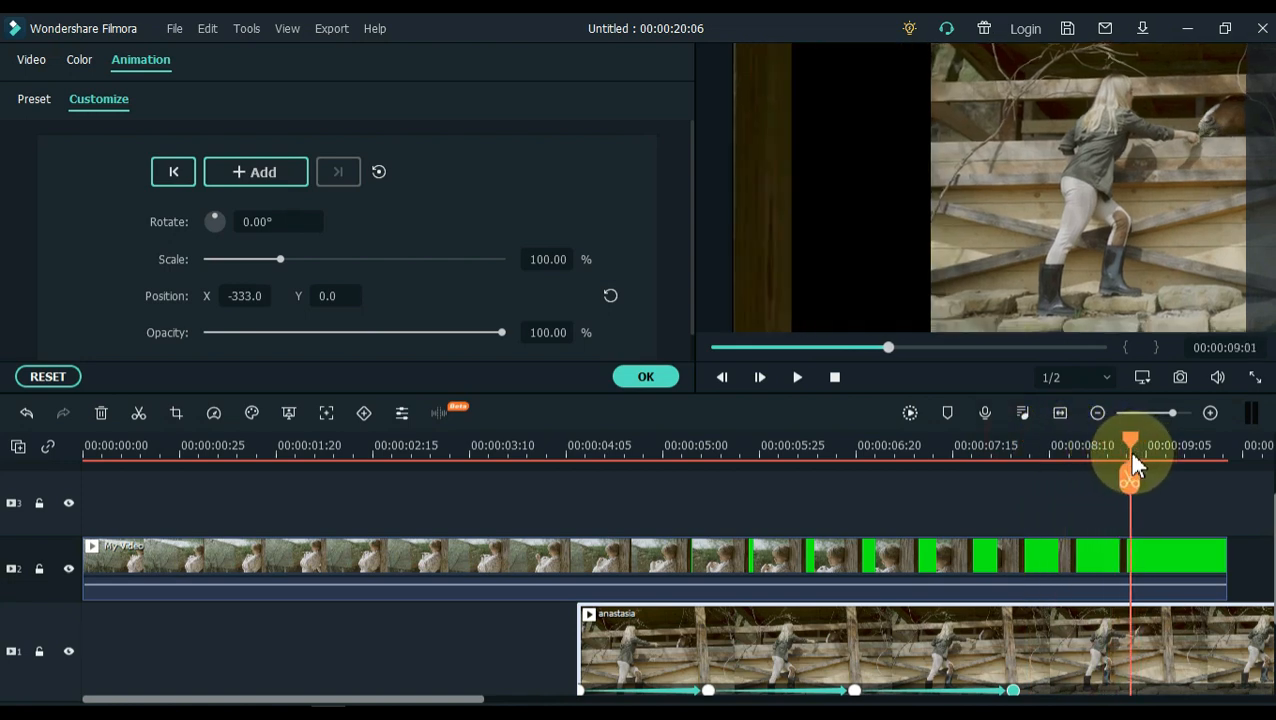
pyautogui.moveTo(540, 490)
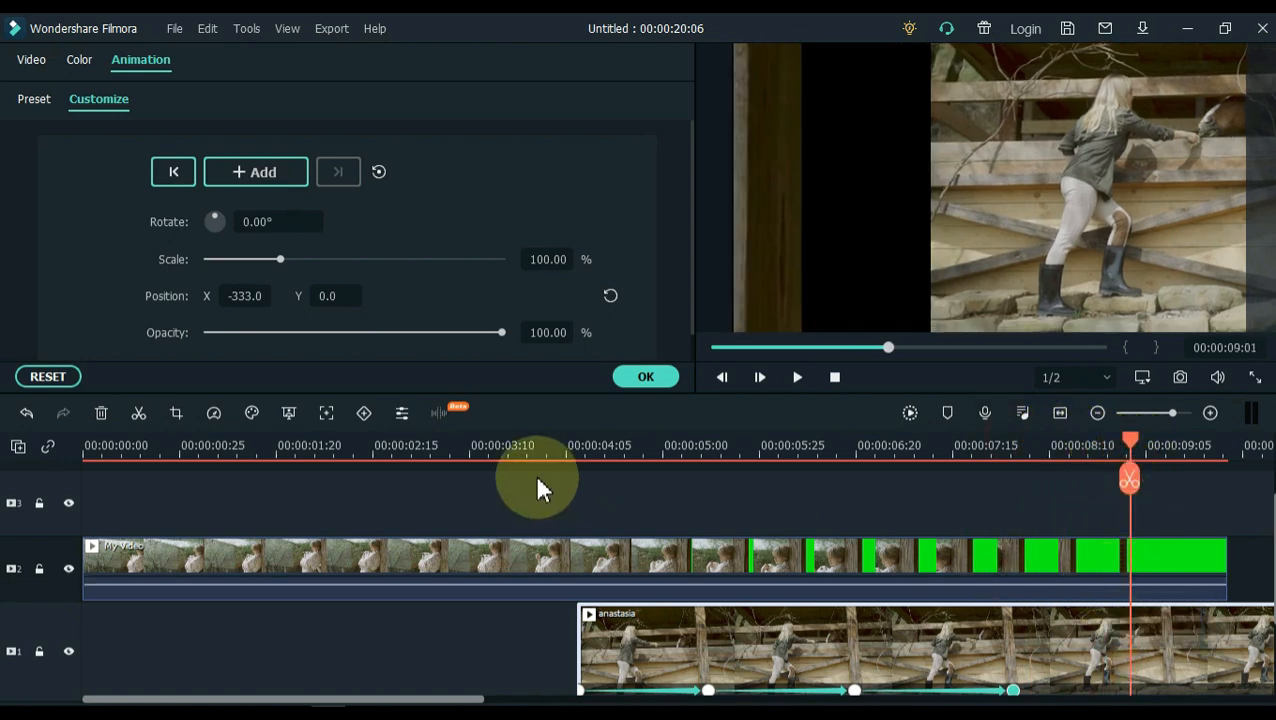
pyautogui.click(255, 171)
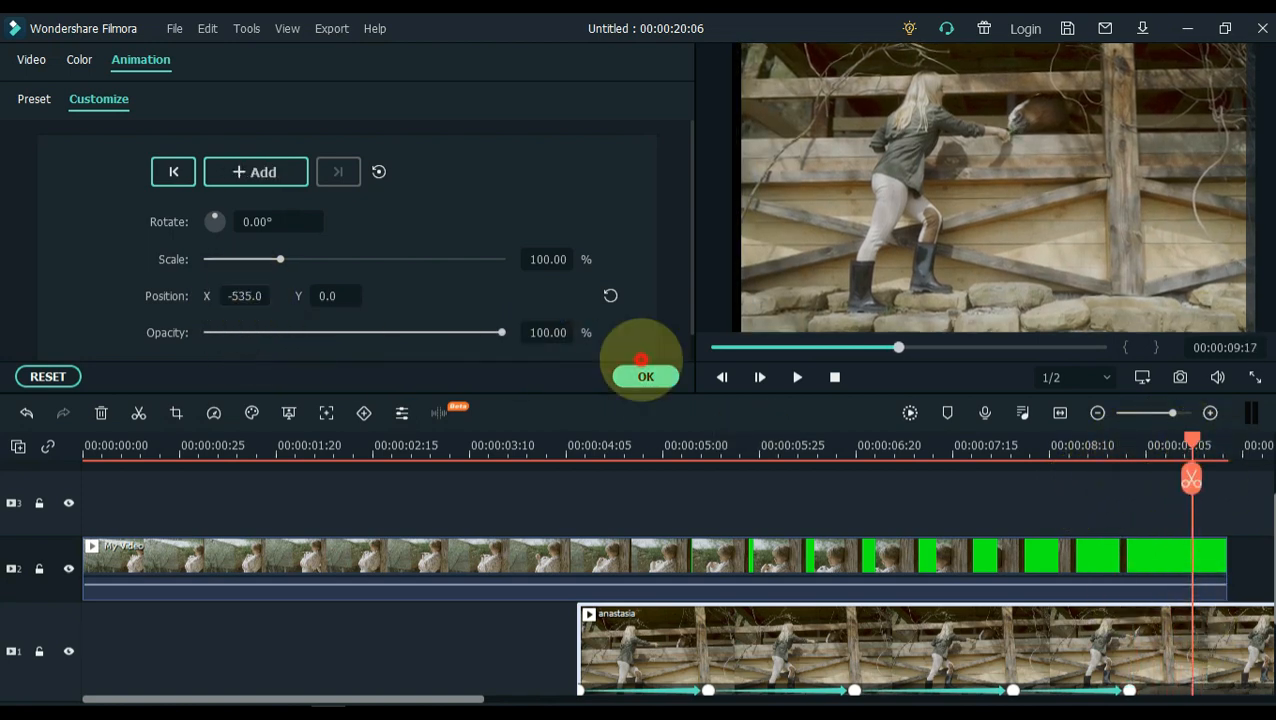
pyautogui.click(256, 171)
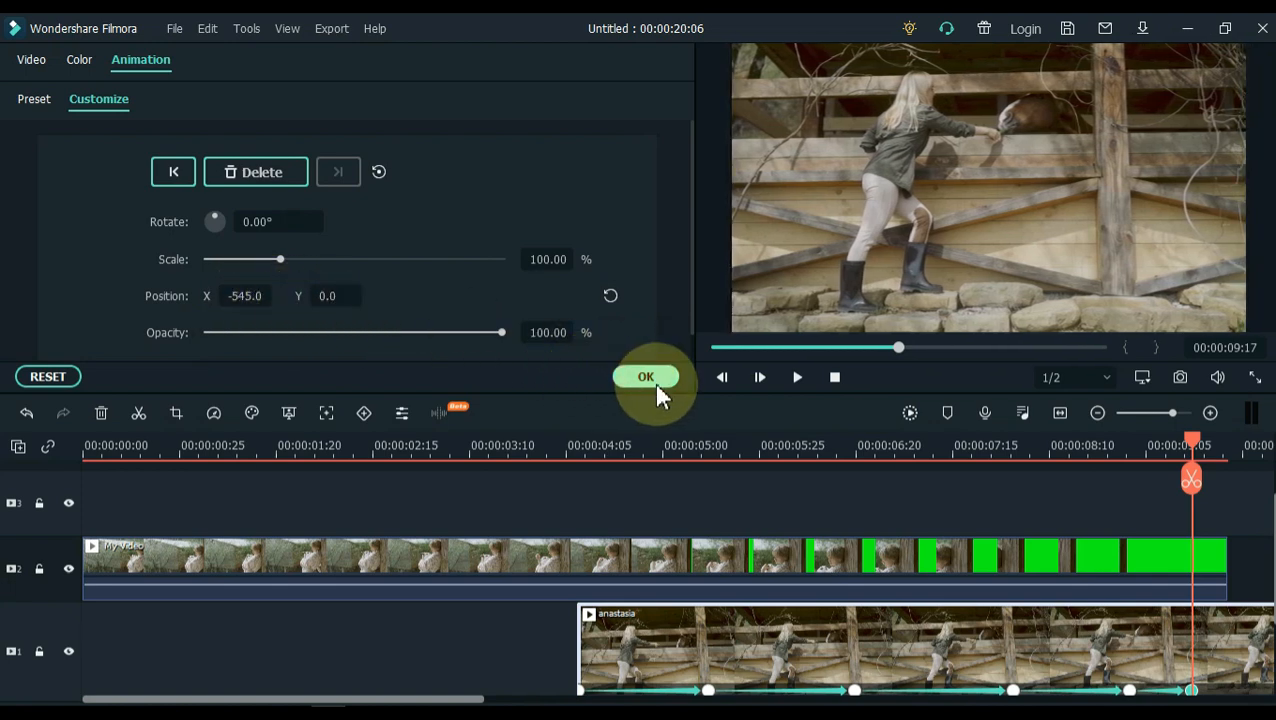
pyautogui.click(646, 376)
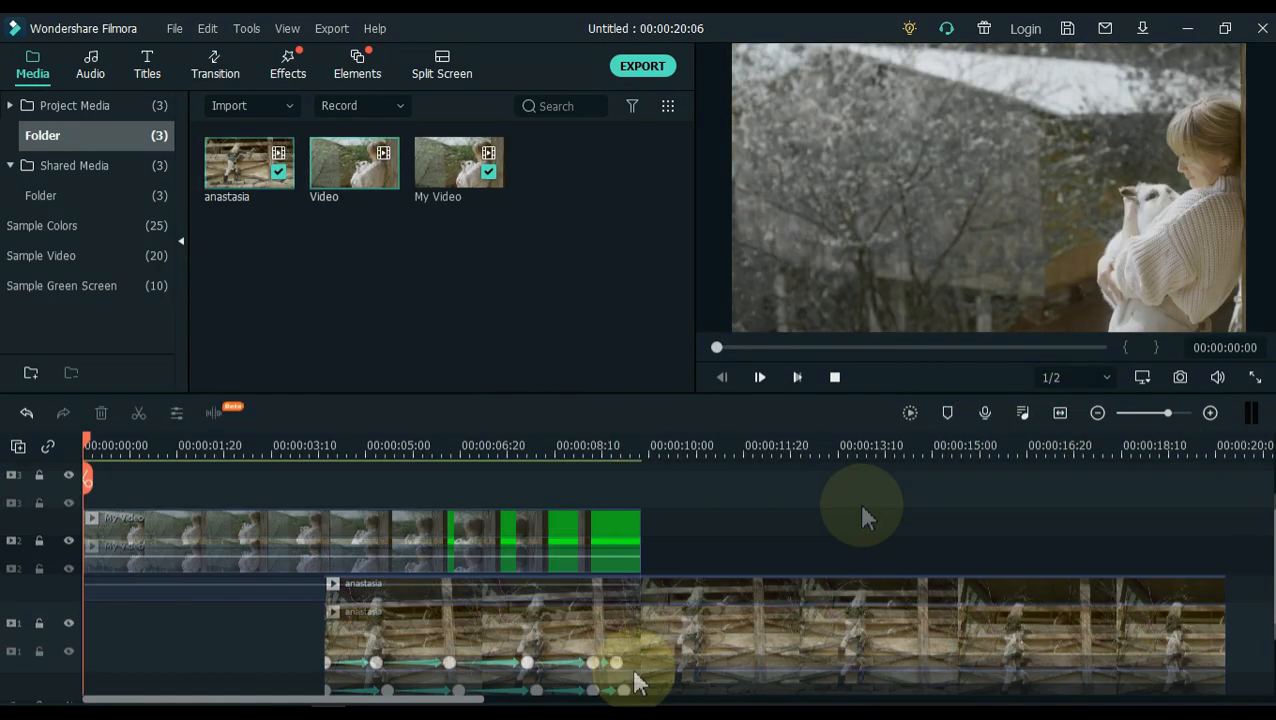
pyautogui.click(759, 377)
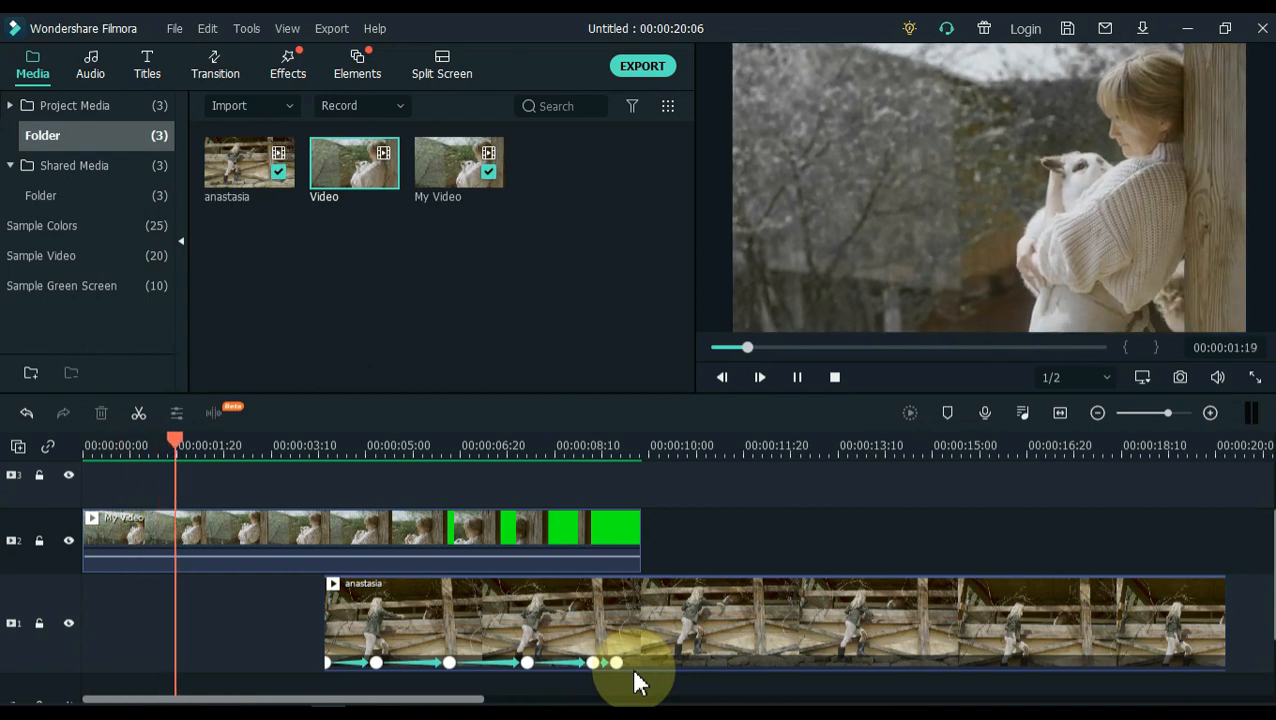